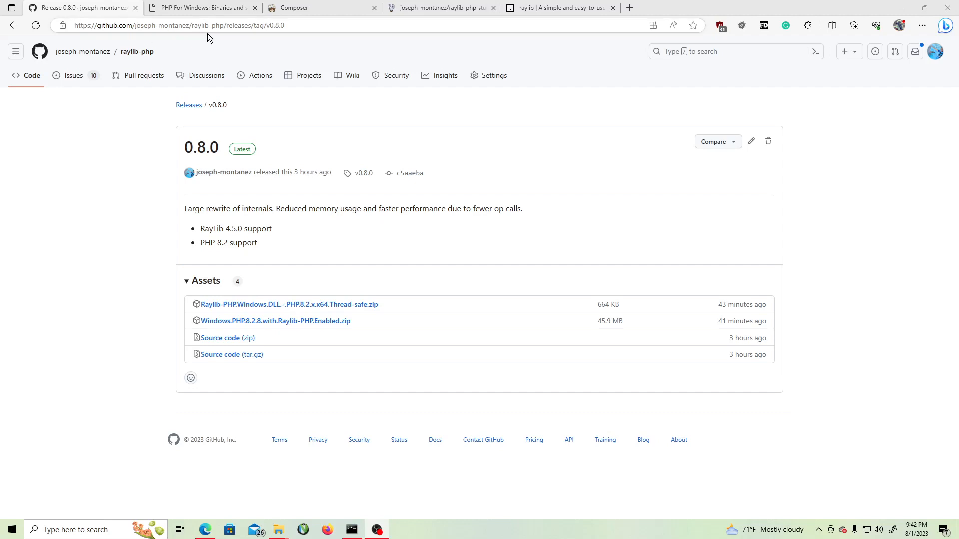
mouse_move(206, 75)
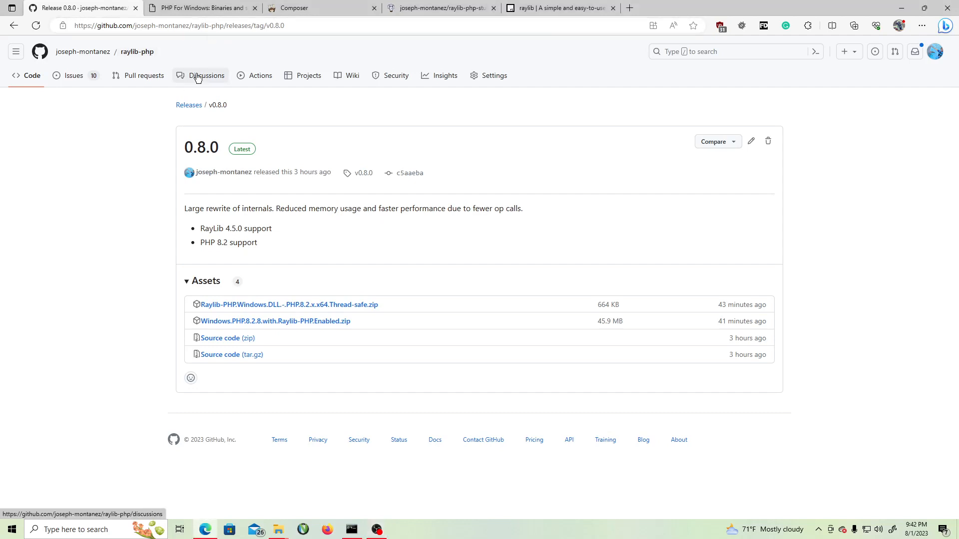
mouse_move(198, 76)
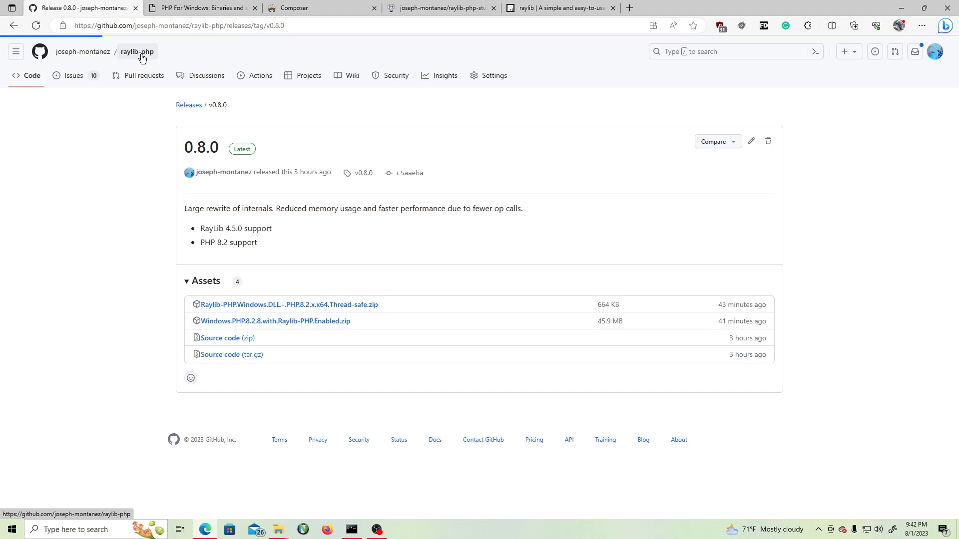
Step: From the raylib-php 0.8.0 release assets, download Windows.PHP.8.2.8.with.Raylib-PHP.Enabled.zip
left_click(137, 51)
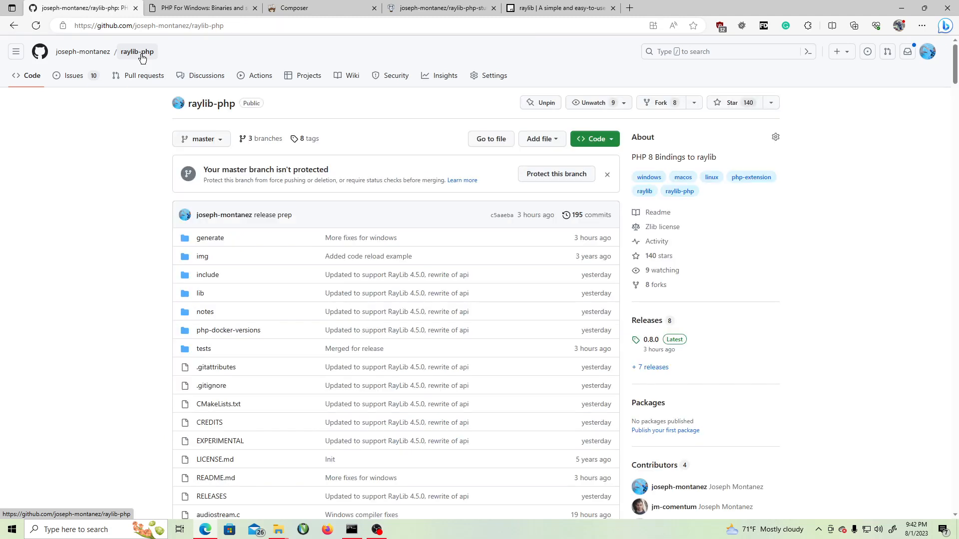
mouse_move(601, 253)
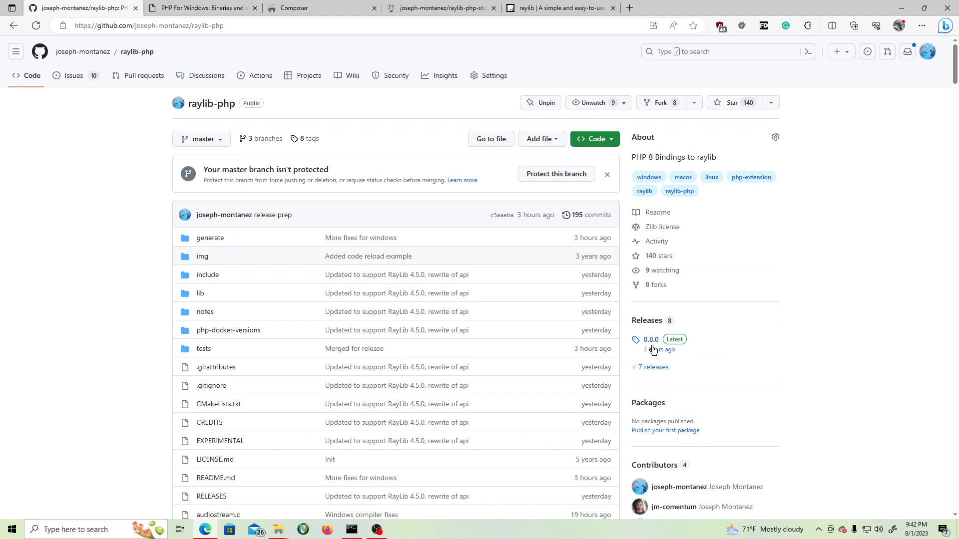
left_click(649, 339)
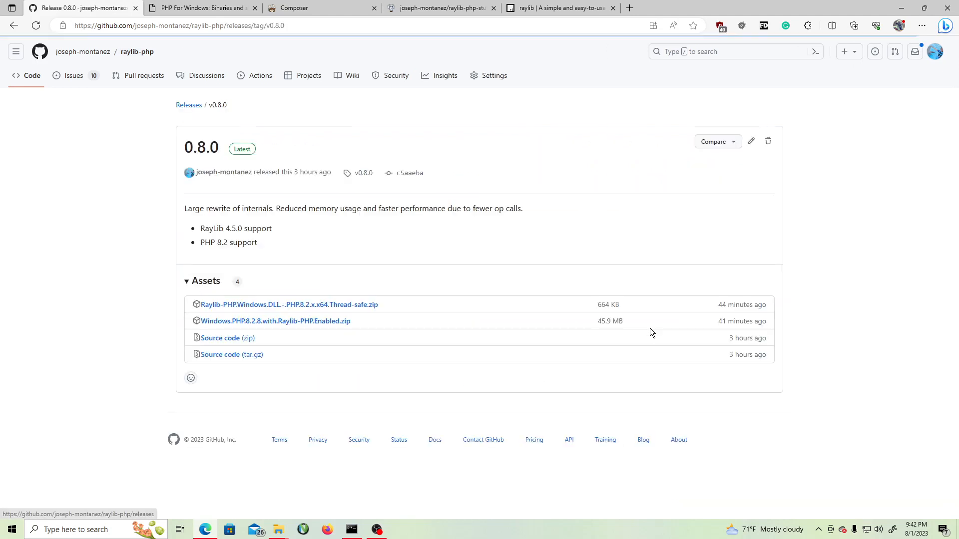
mouse_move(600, 325)
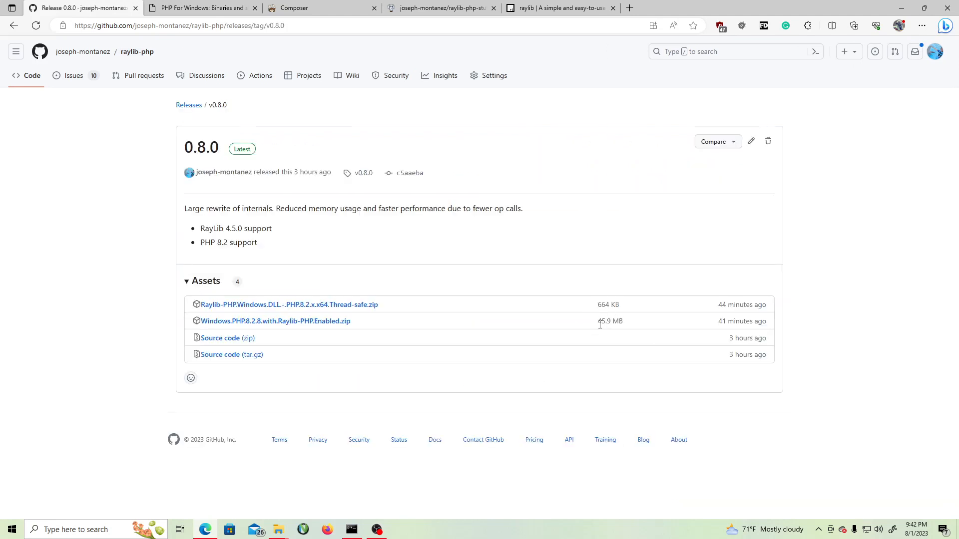
mouse_move(275, 321)
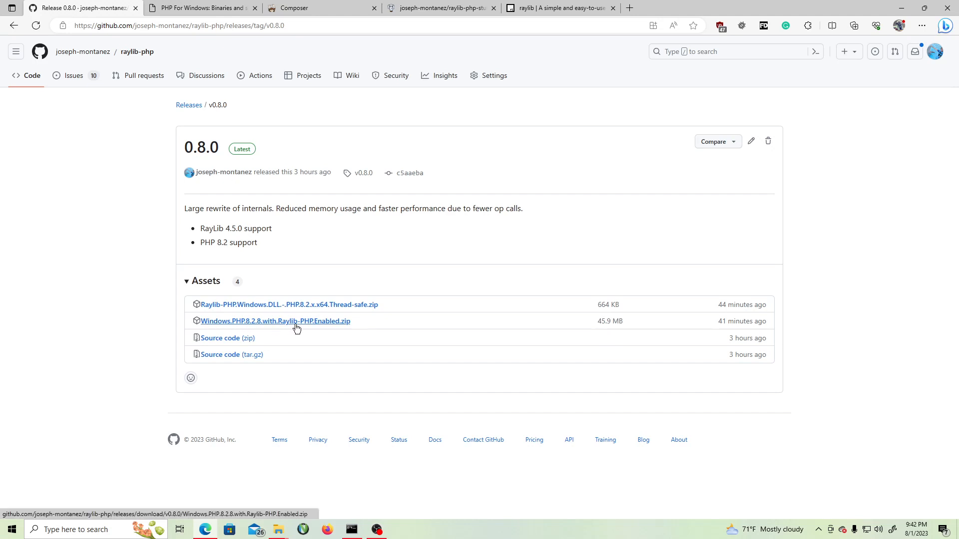
mouse_move(322, 322)
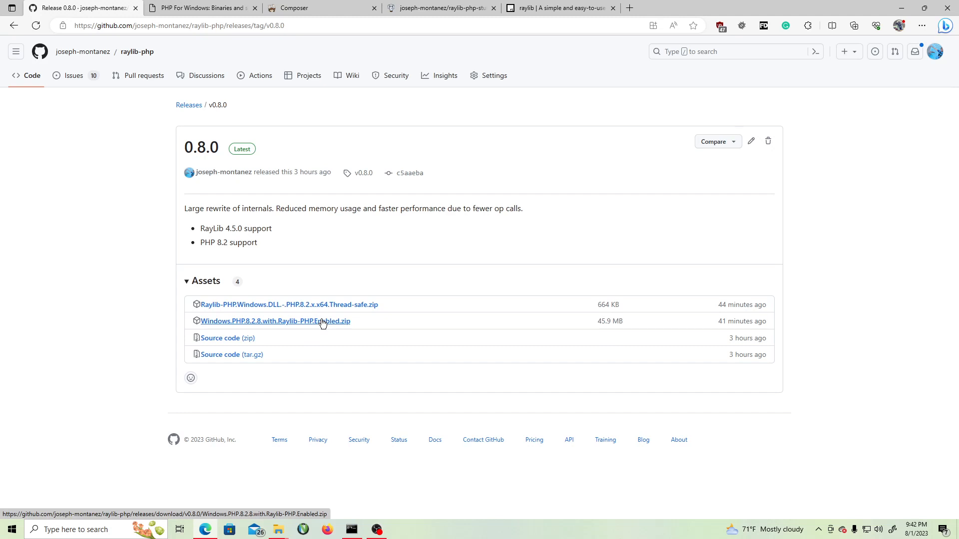
left_click(275, 321)
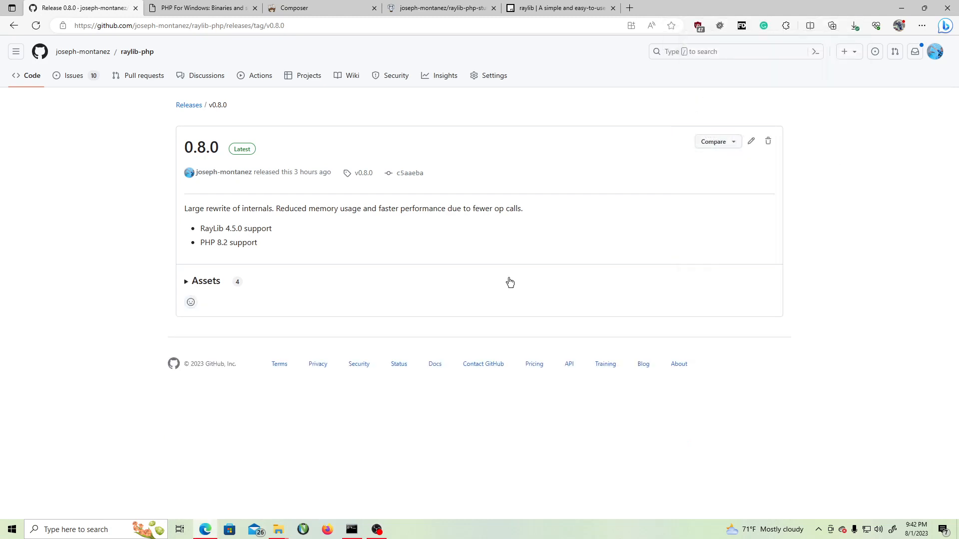
left_click(205, 281)
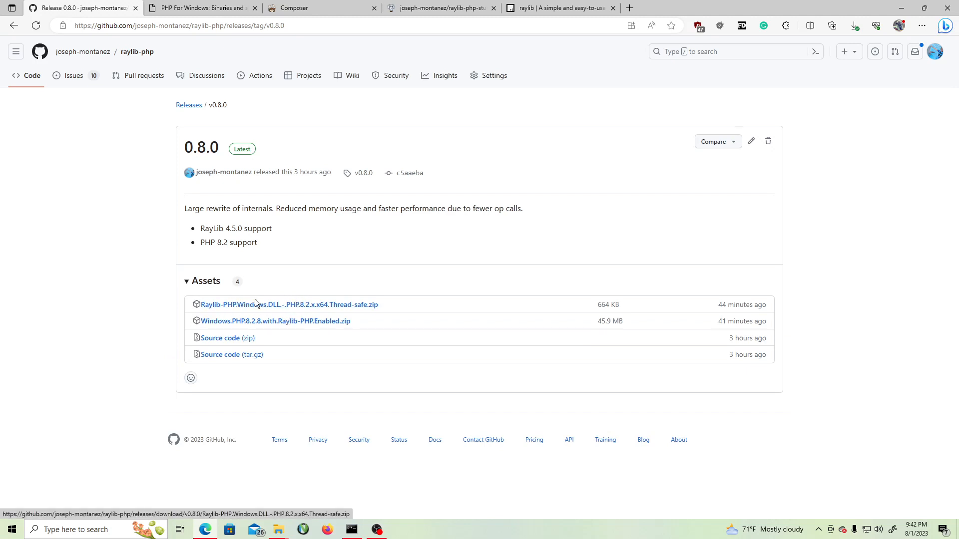
mouse_move(294, 316)
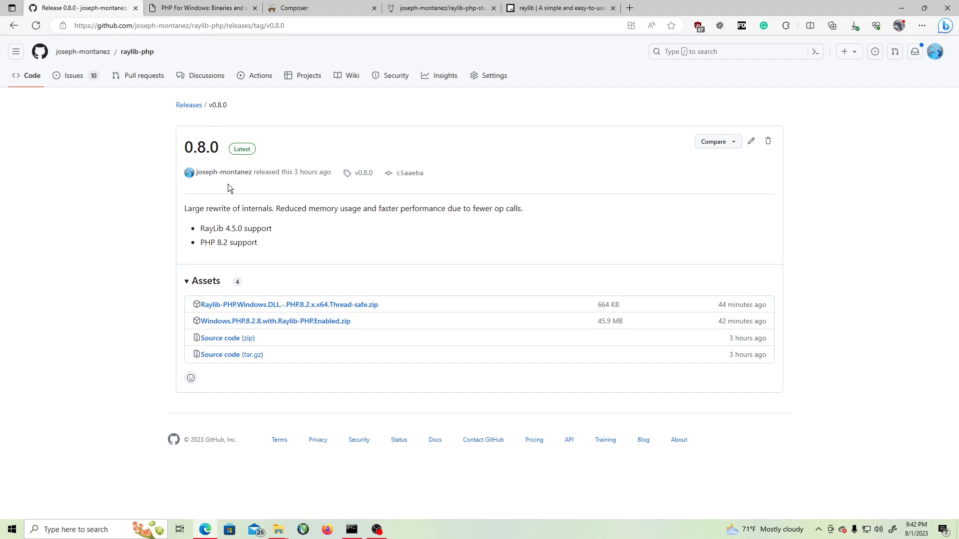
left_click(196, 7)
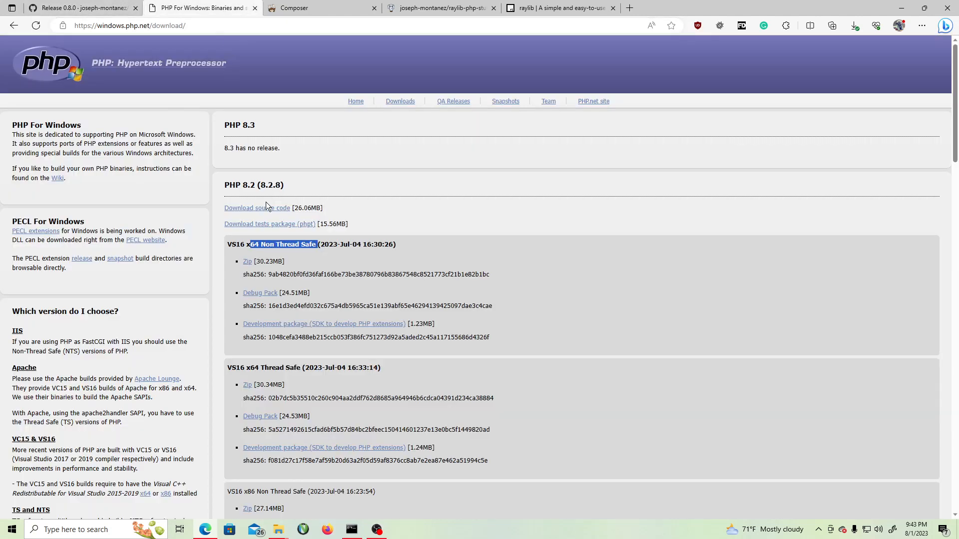
mouse_move(256, 253)
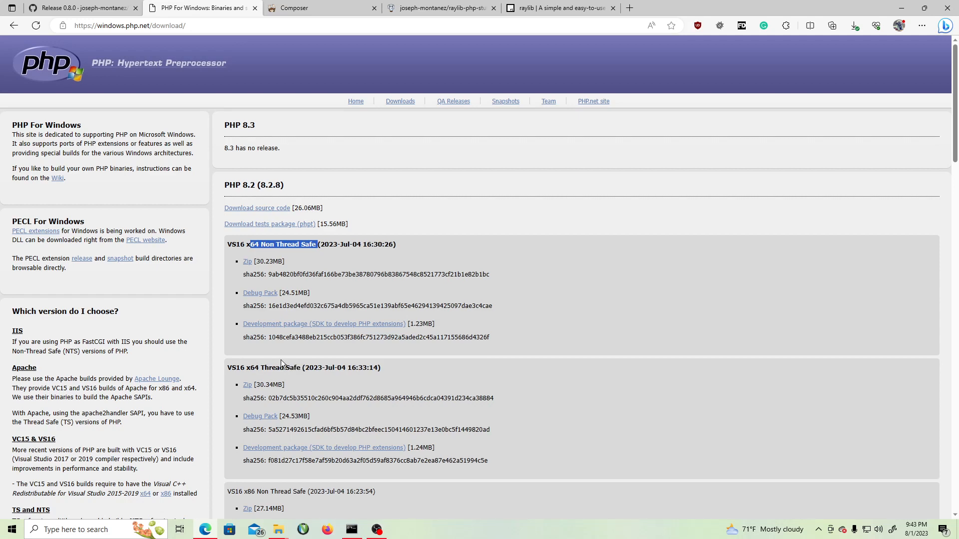
double_click(273, 368)
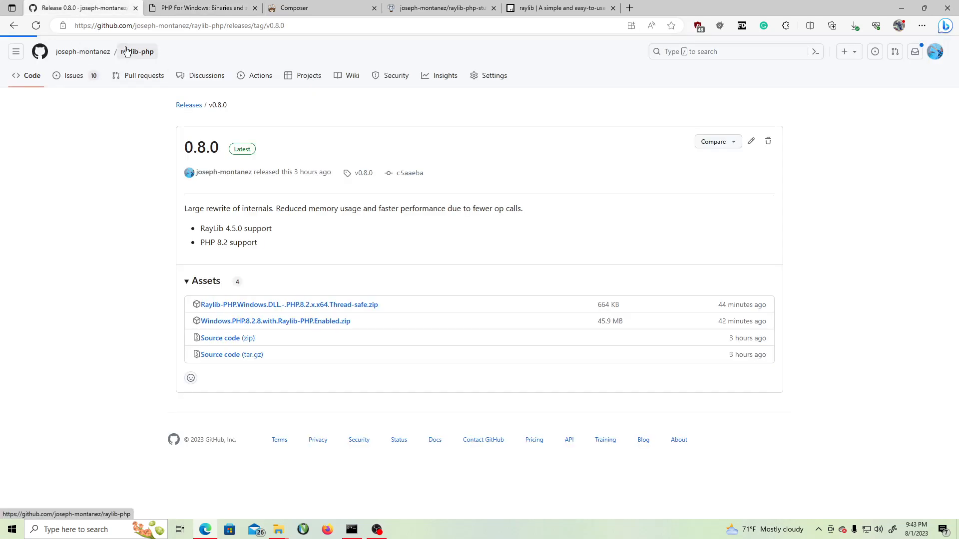
Step: Return to the raylib-php repository page and scroll through the README's Windows build notes
left_click(136, 51)
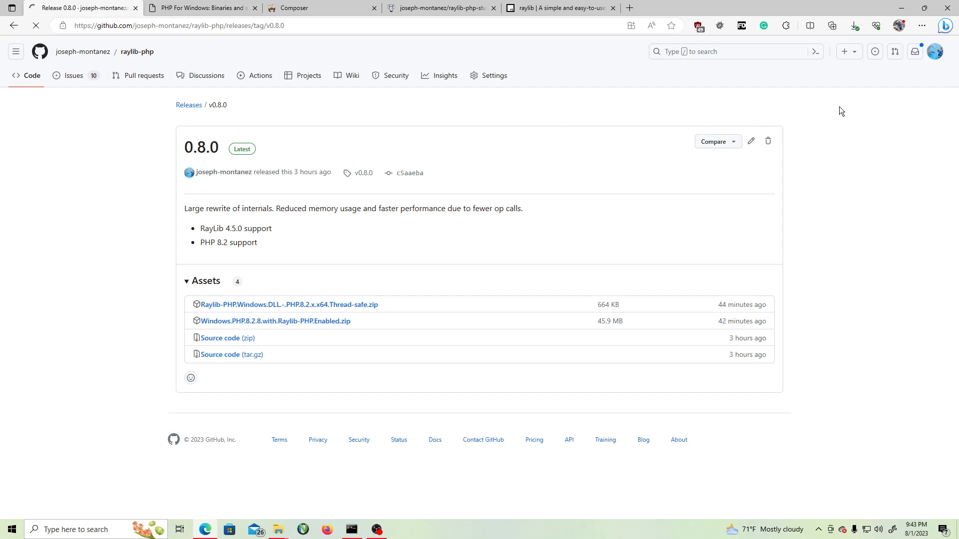
left_click(137, 51)
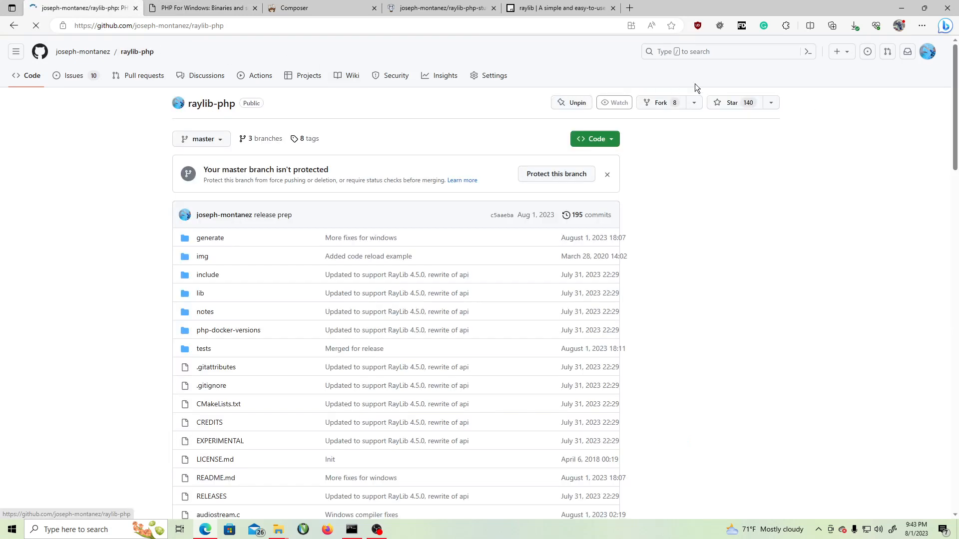
scroll("down", 3)
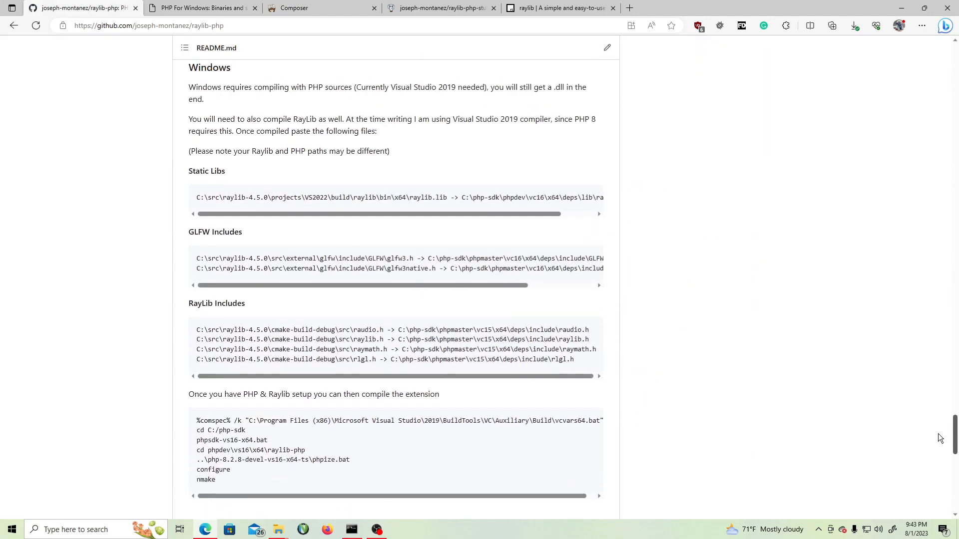
scroll("down", 3)
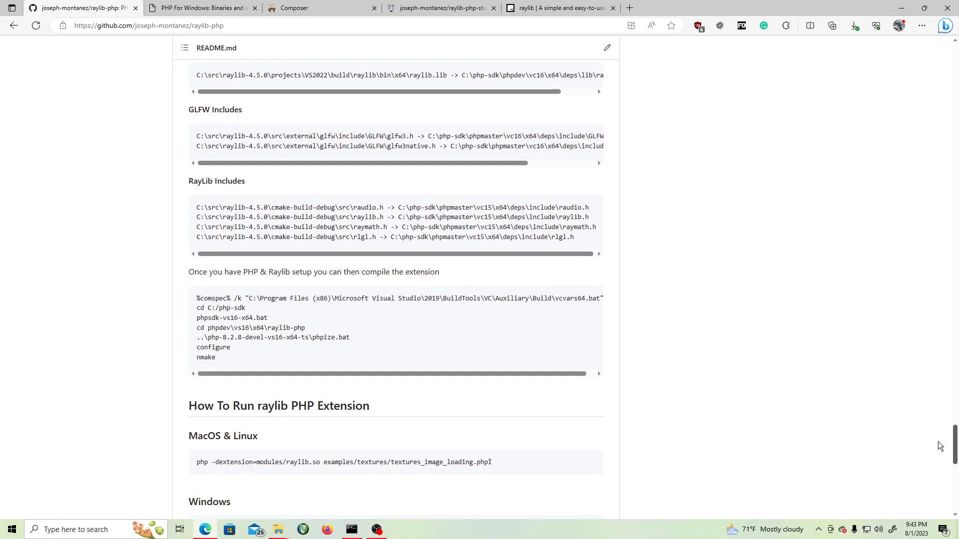
scroll("down", 3)
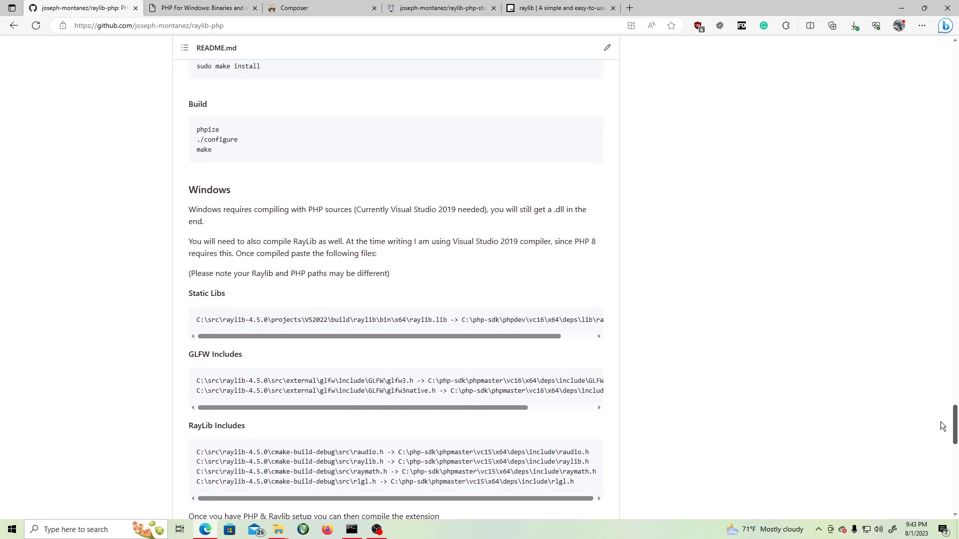
scroll("down", 3)
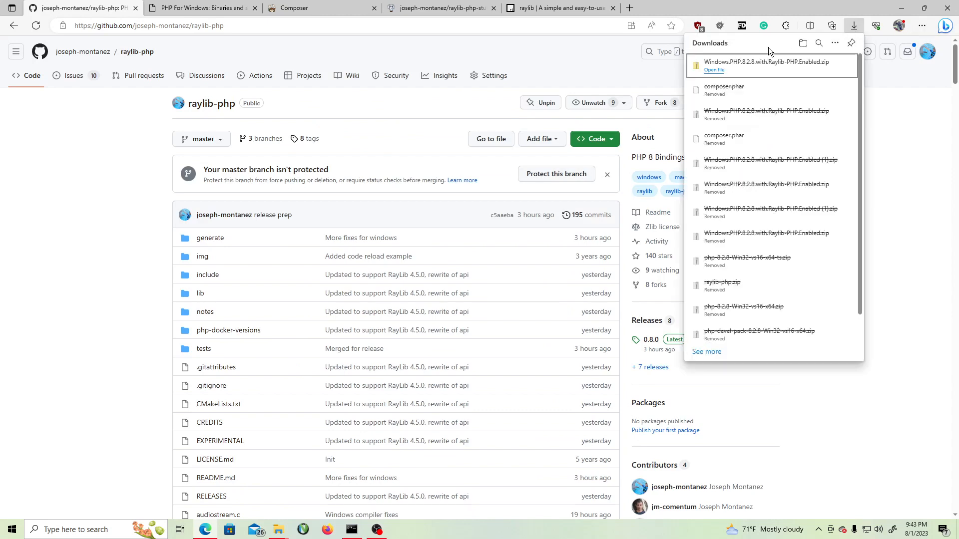
Step: Extract the Raylib-PHP PHP 8.2.8 zip into Downloads and search Start for Visual Studio Code
left_click(714, 70)
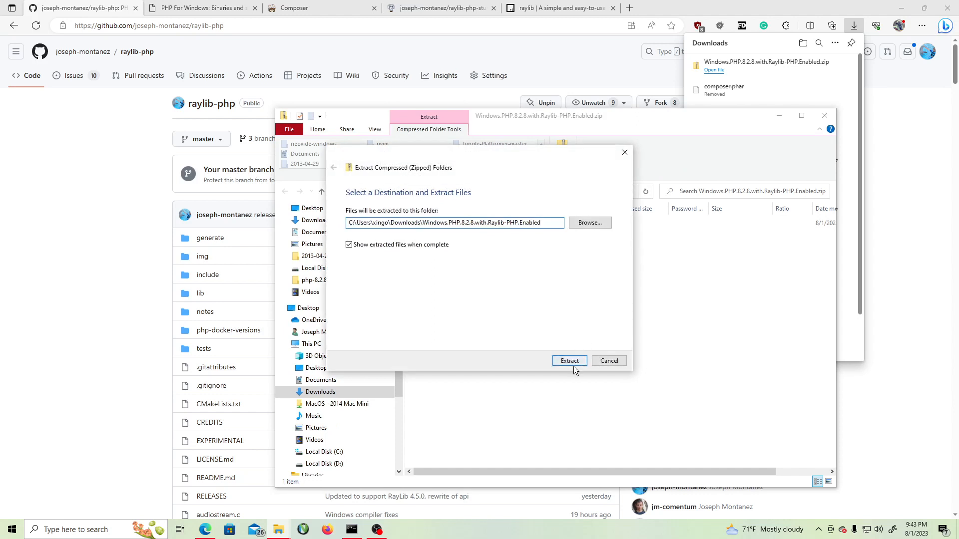
left_click(569, 360)
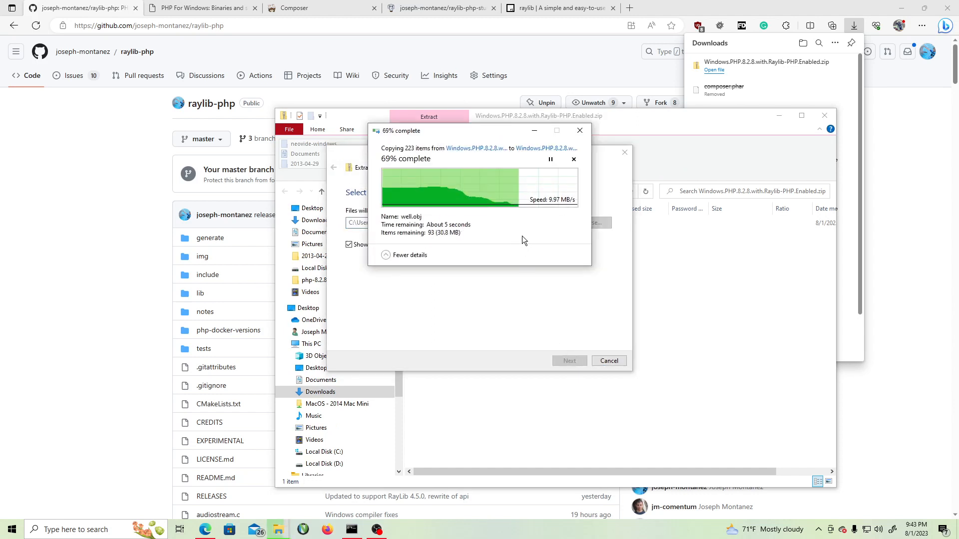
type("visuakl")
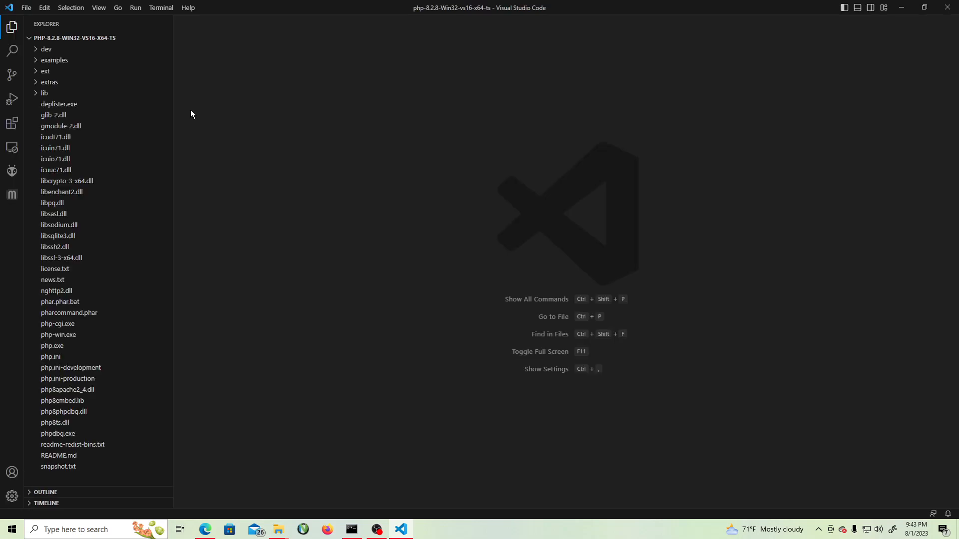
Step: Open the php-8.2.8-Win32-vs16-x64-ts folder as the VS Code workspace
left_click(27, 8)
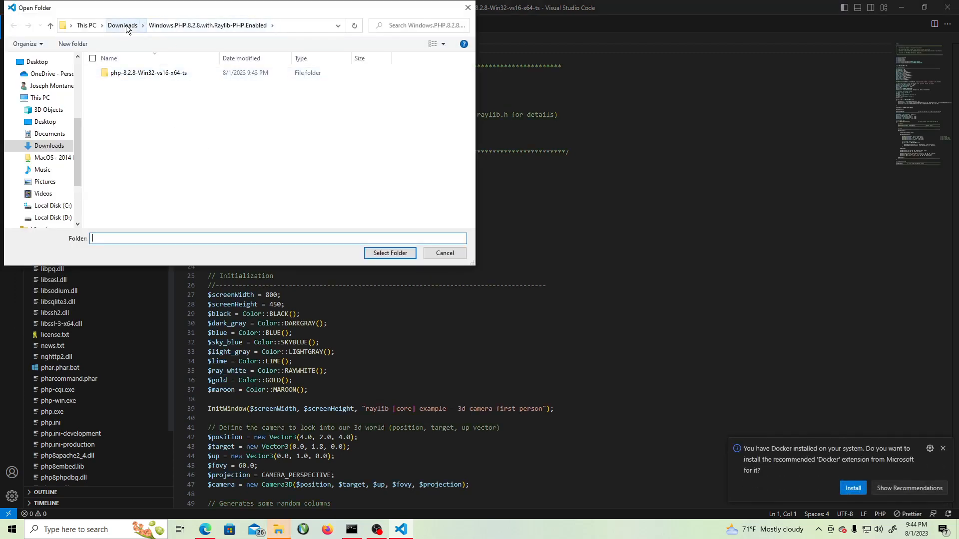
left_click(148, 72)
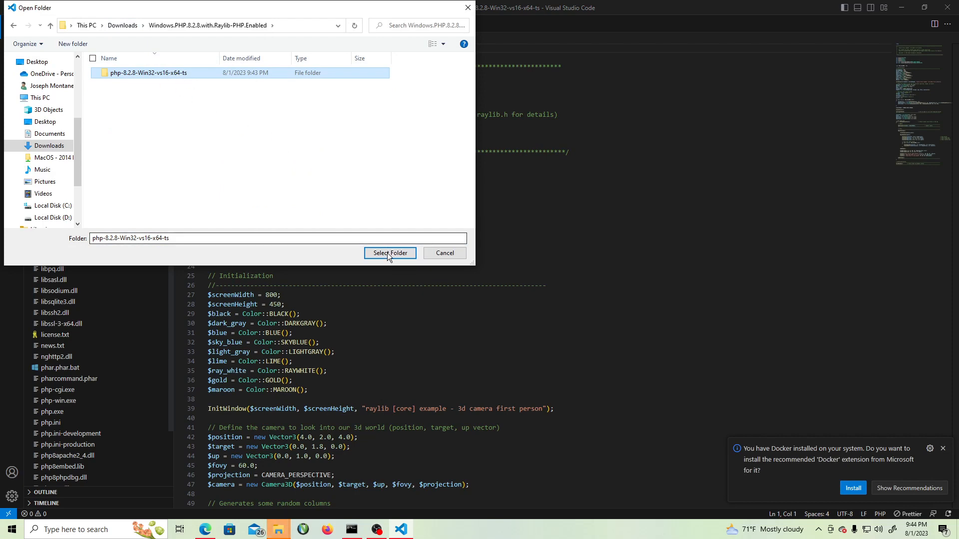
left_click(389, 252)
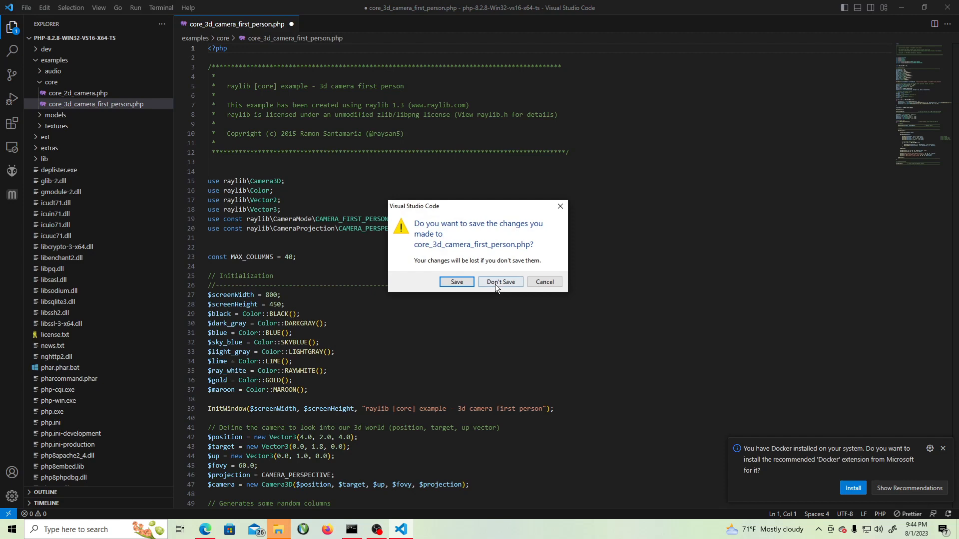
Step: Choose Don't Save, then scroll through core_3d_camera_first_person.php with MAX_COLUMNS back at 20
left_click(500, 281)
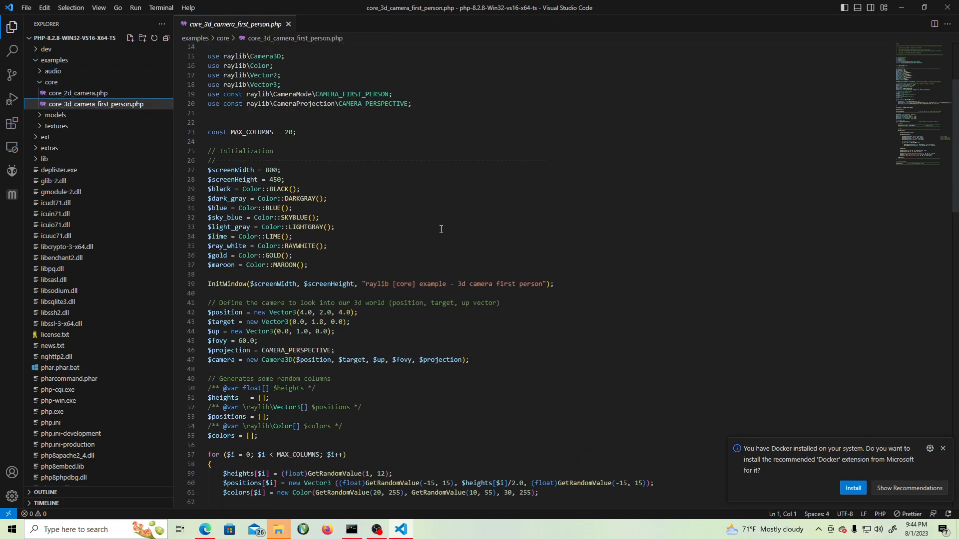
scroll("down", 3)
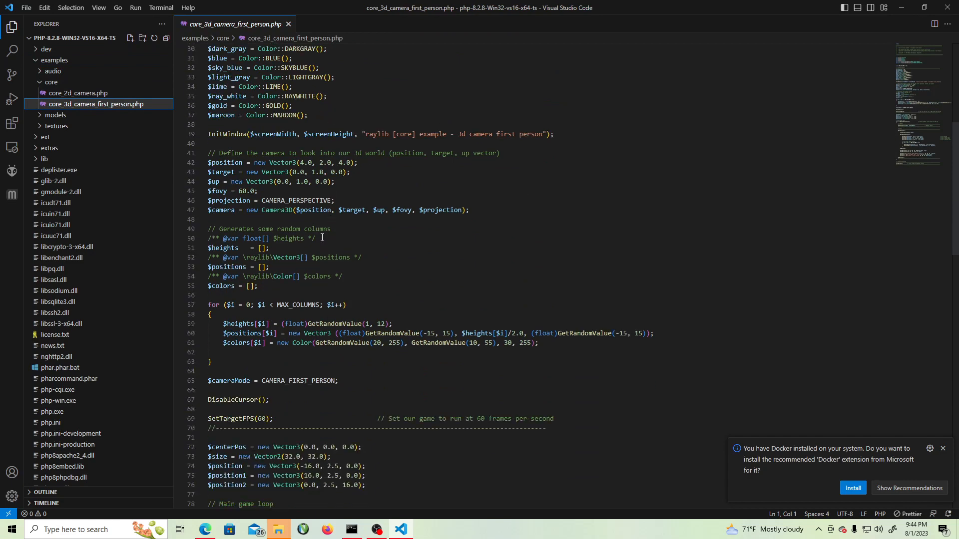
scroll("down", 3)
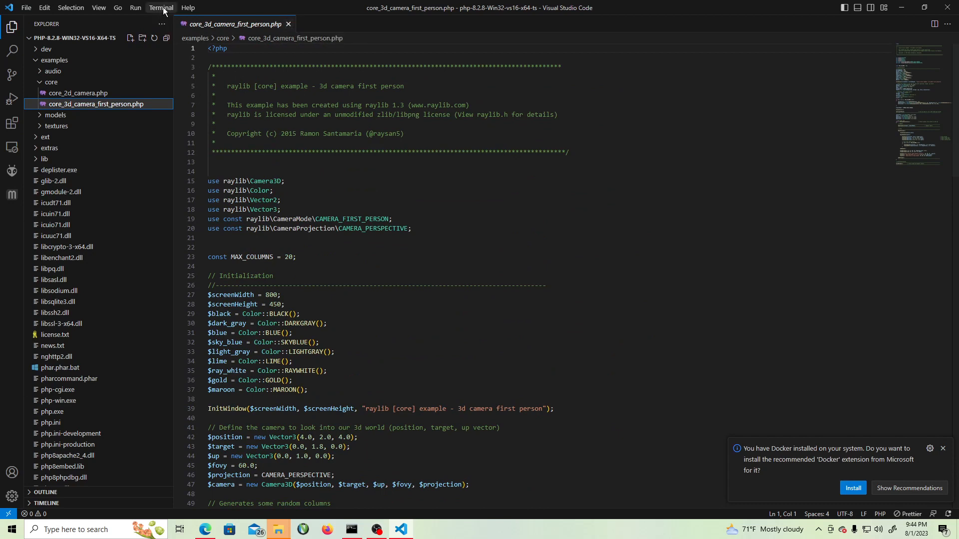
mouse_move(165, 23)
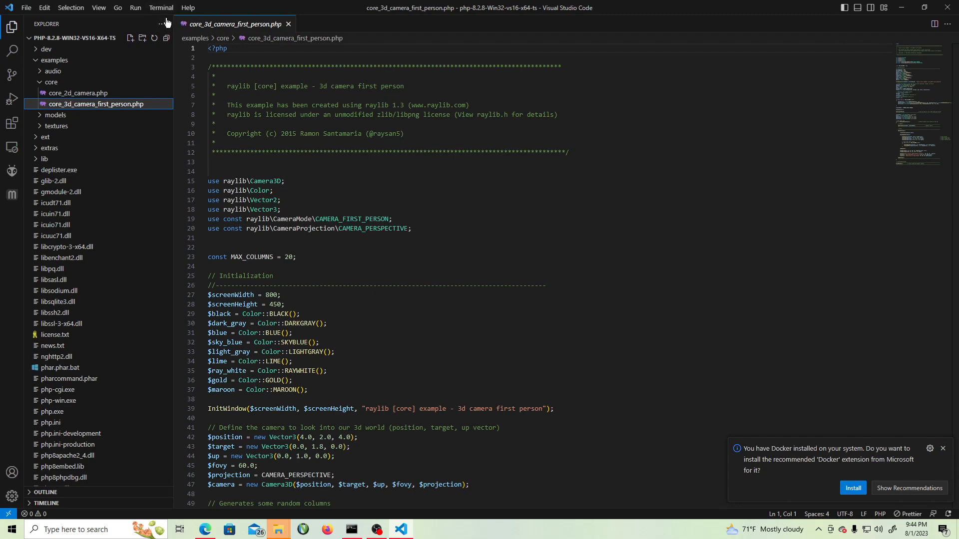
mouse_move(161, 15)
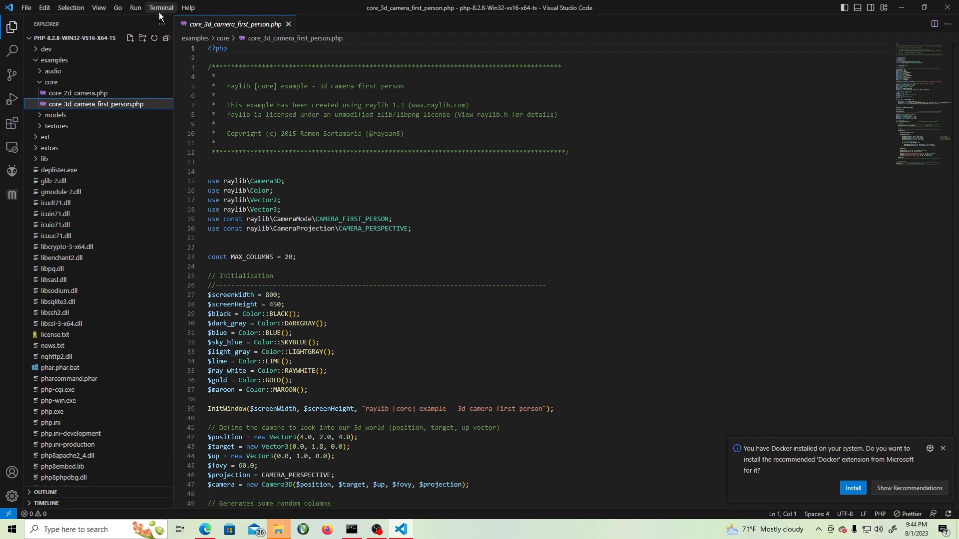
Step: In a new terminal, run php.exe on examples\core\core_3d_camera_first_person.php
left_click(161, 8)
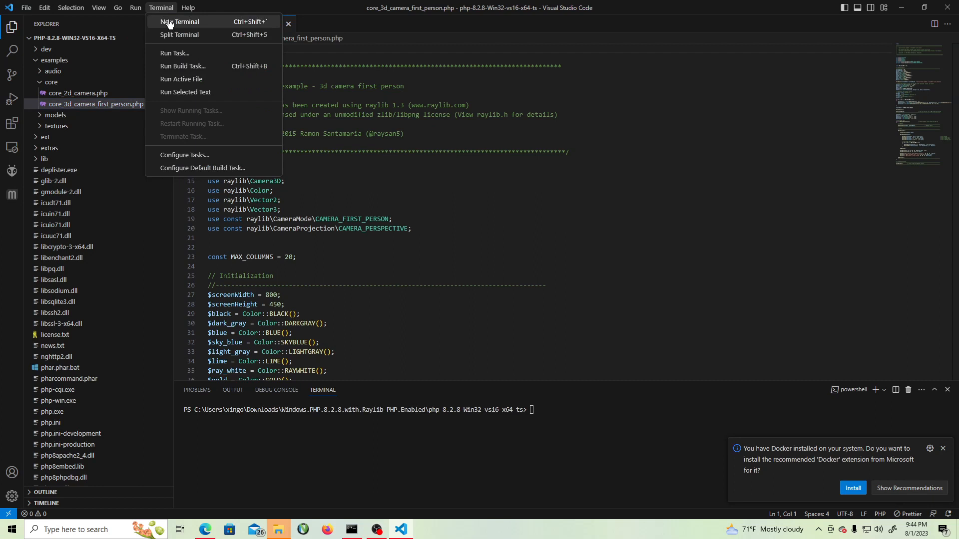
left_click(559, 406)
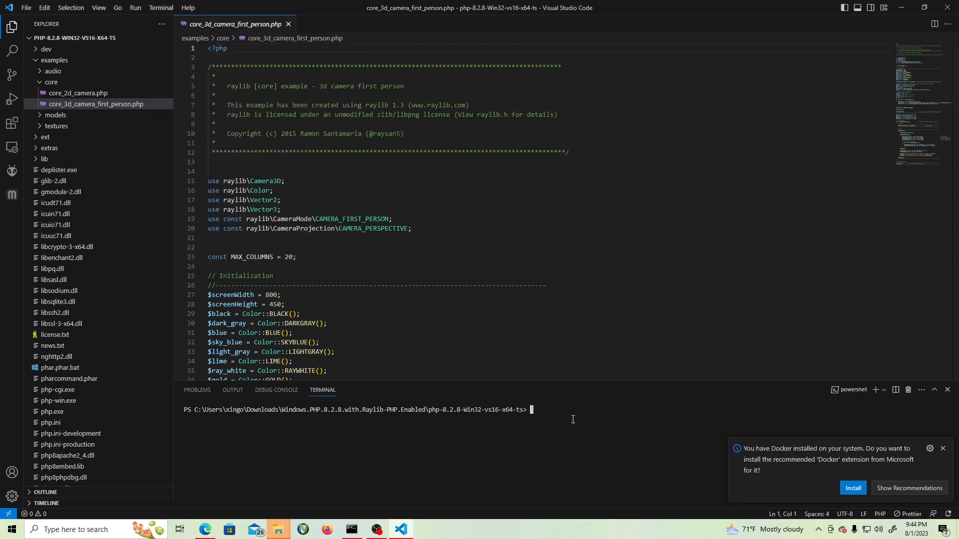
type(".\\php")
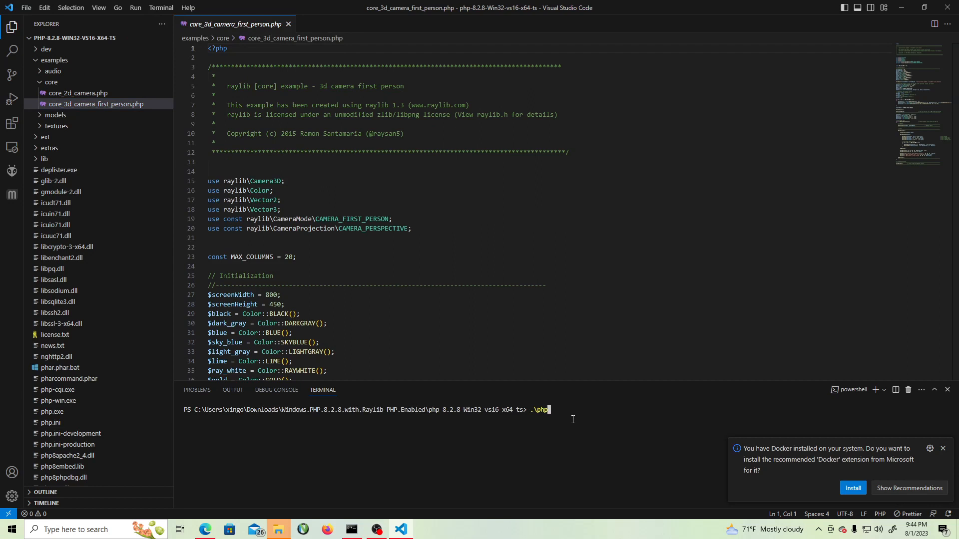
type(".exe")
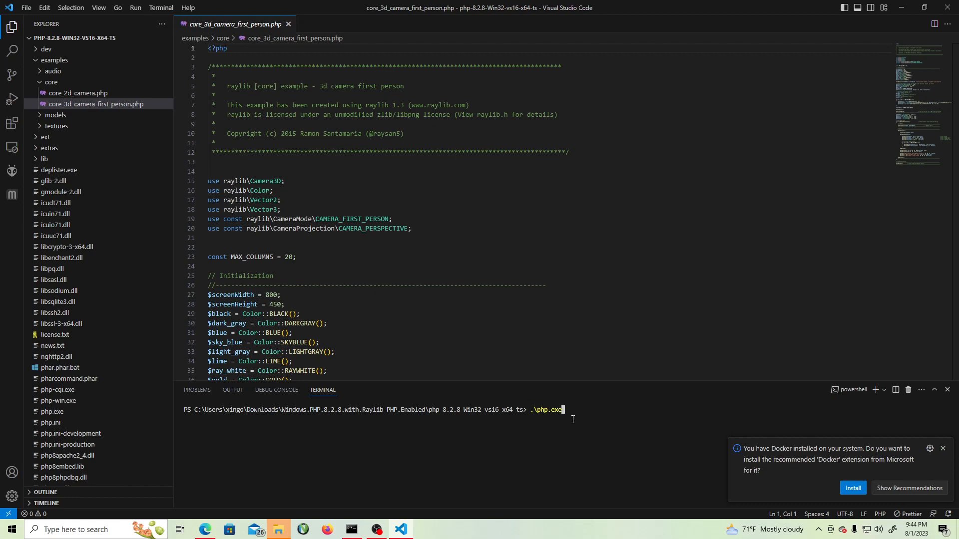
key("Backspace")
type("-")
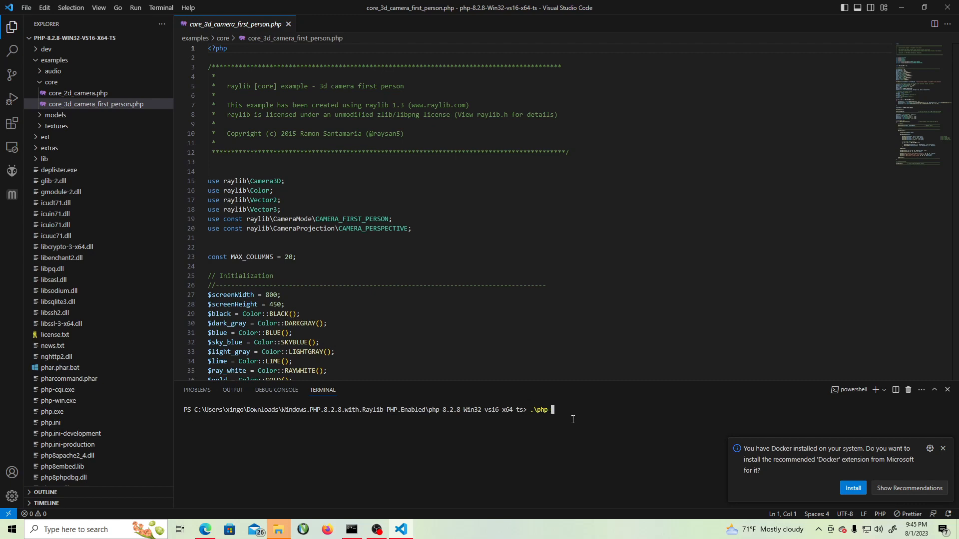
type("win.exe")
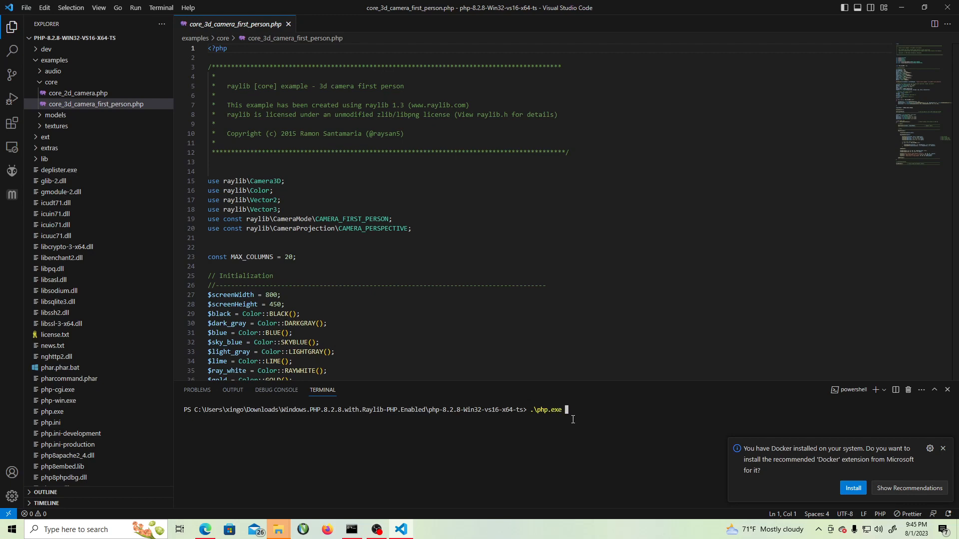
type("./")
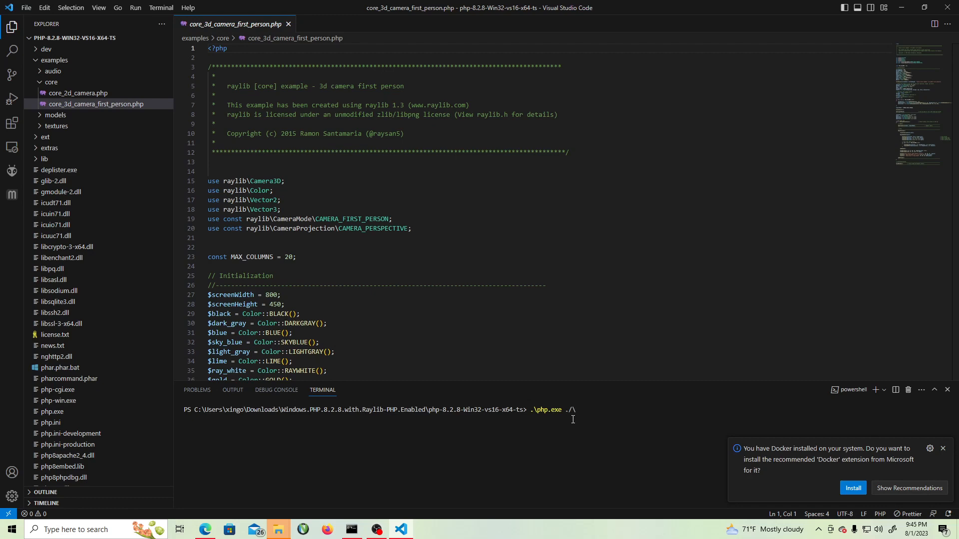
type("ex")
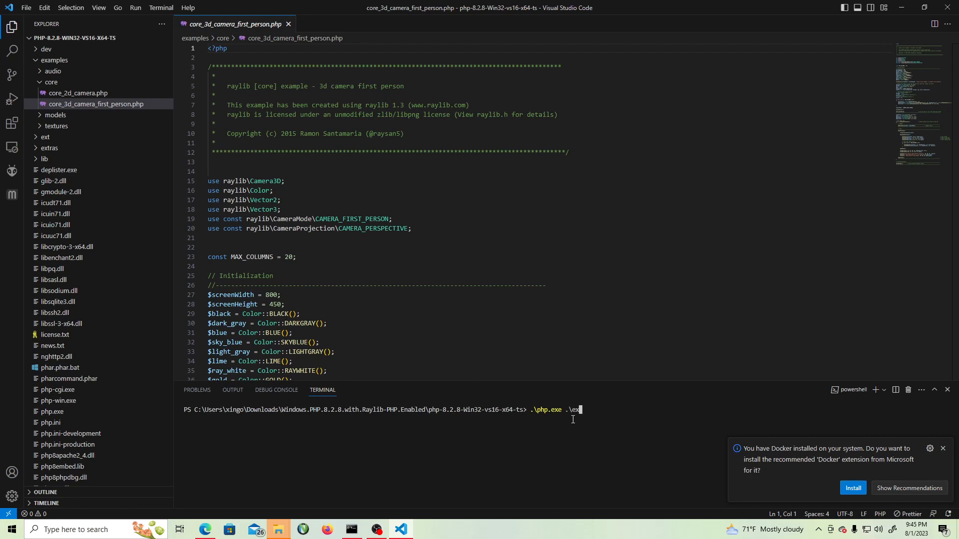
type("examples\\")
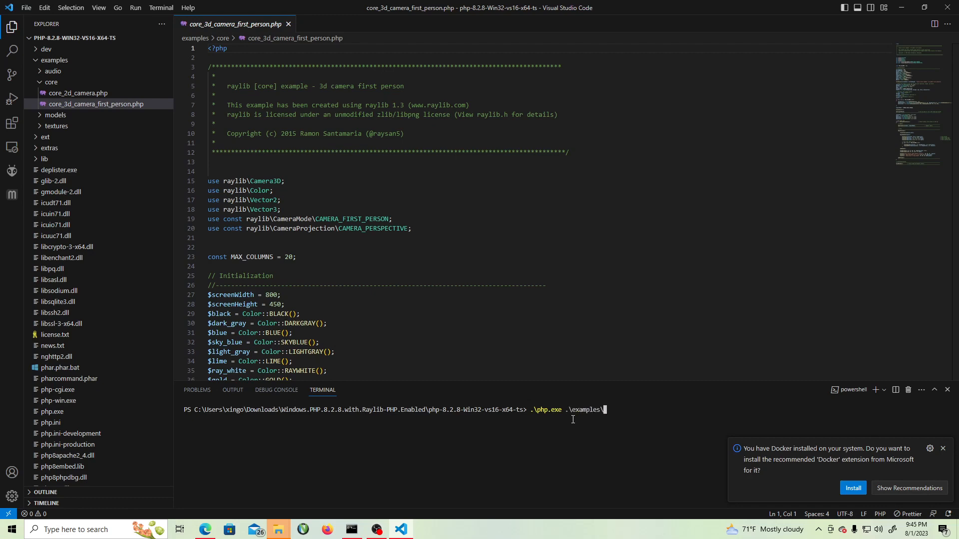
type("core\\")
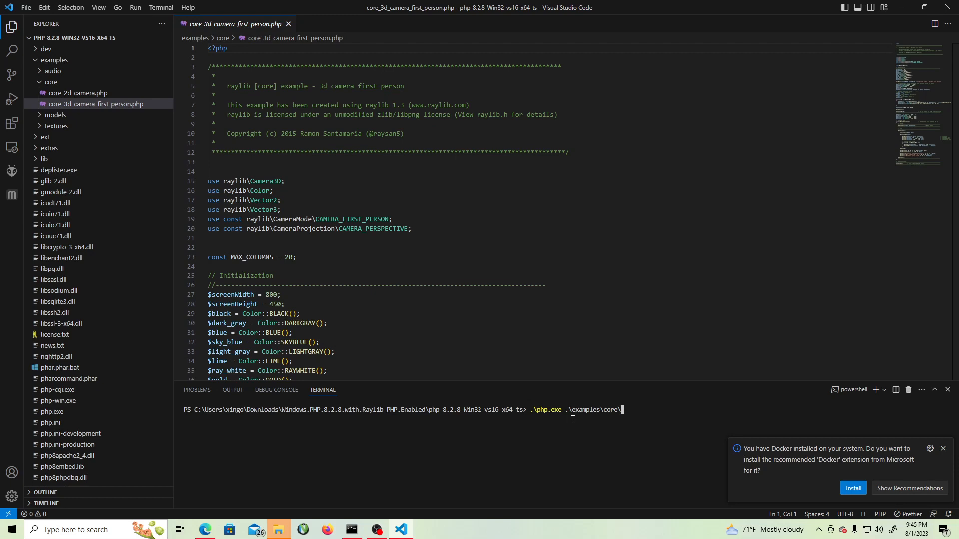
type("core_3d_camera_first_person.php")
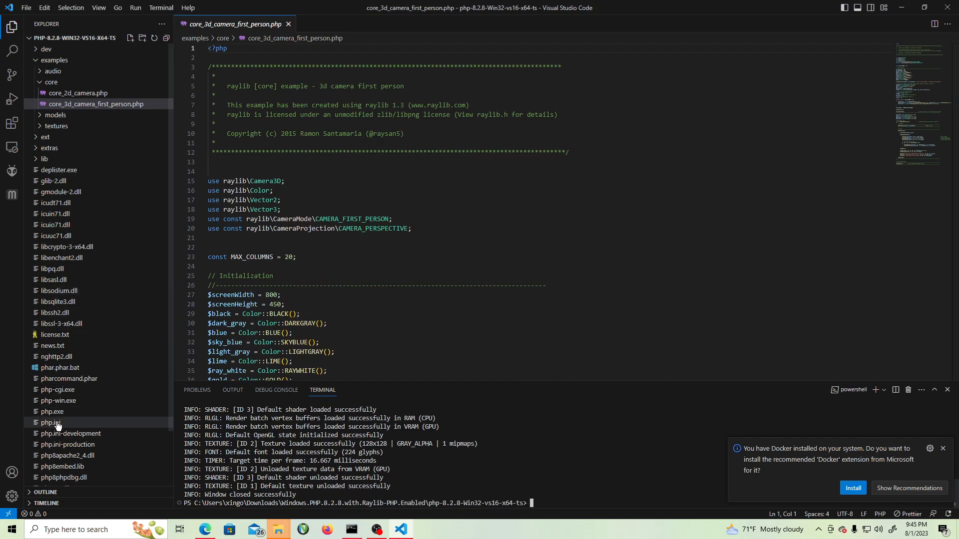
Step: Open php.ini, scroll through its settings and search for the mysqli extension
left_click(50, 422)
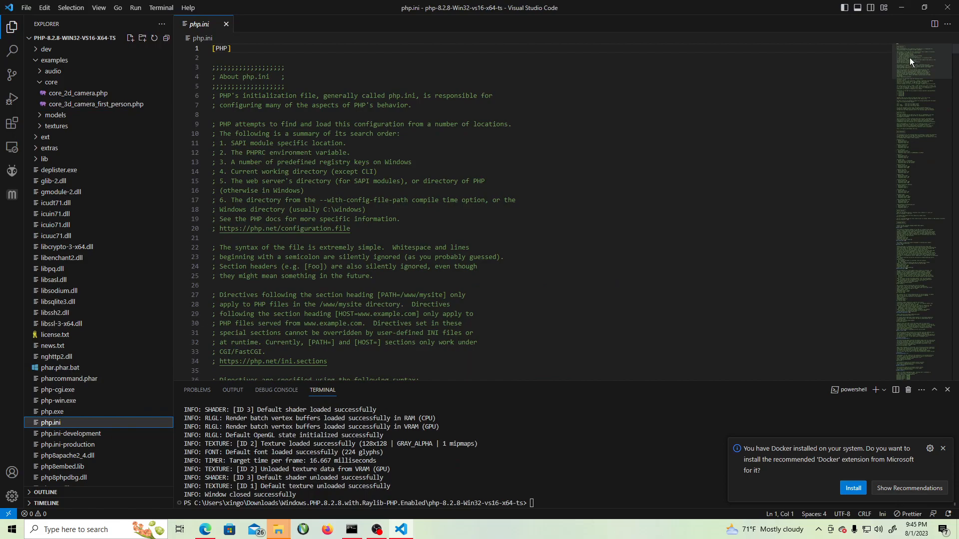
scroll("down", 3)
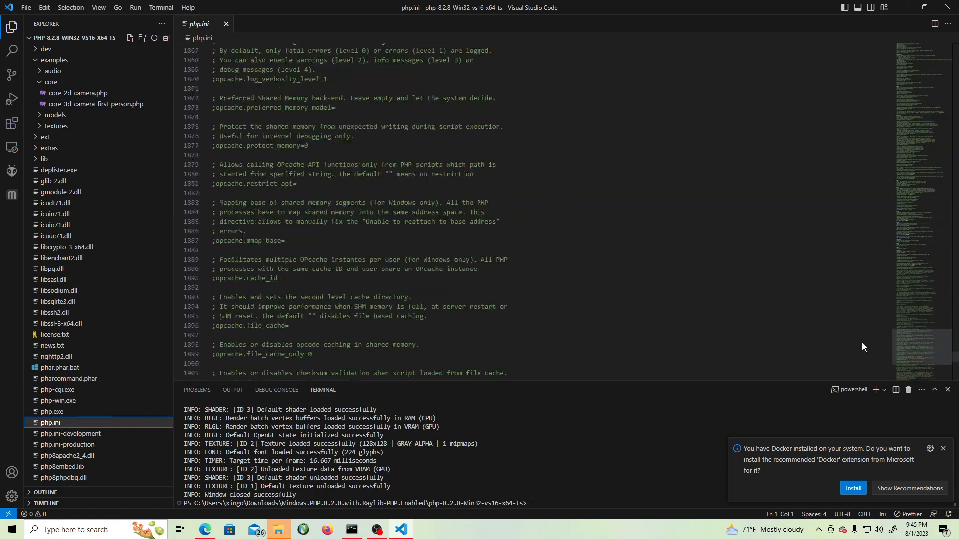
scroll("up", 3)
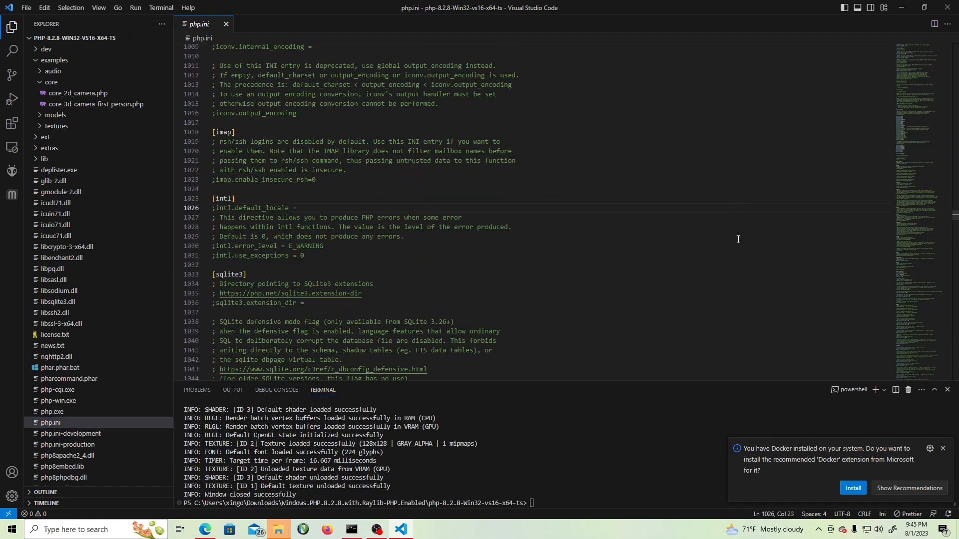
type("msqli")
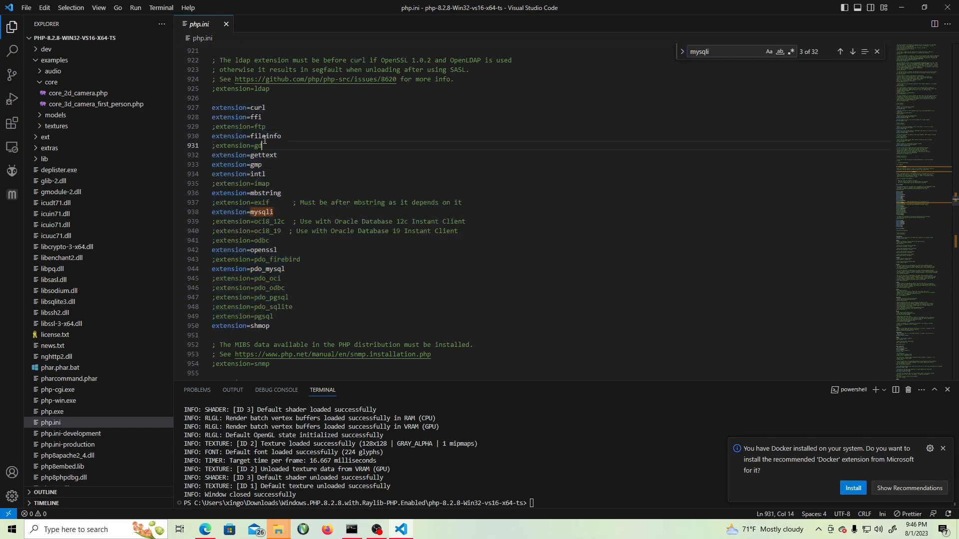
scroll("down", 3)
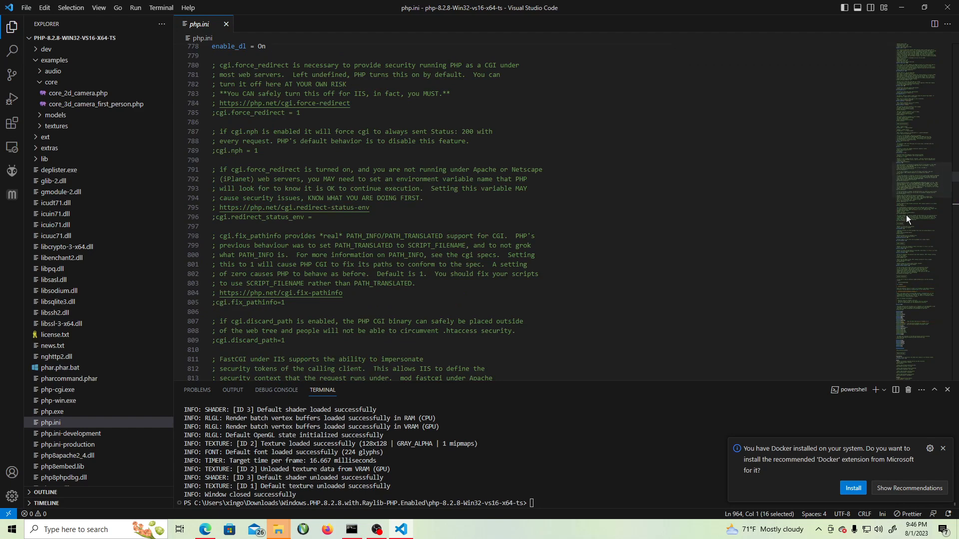
mouse_move(98, 104)
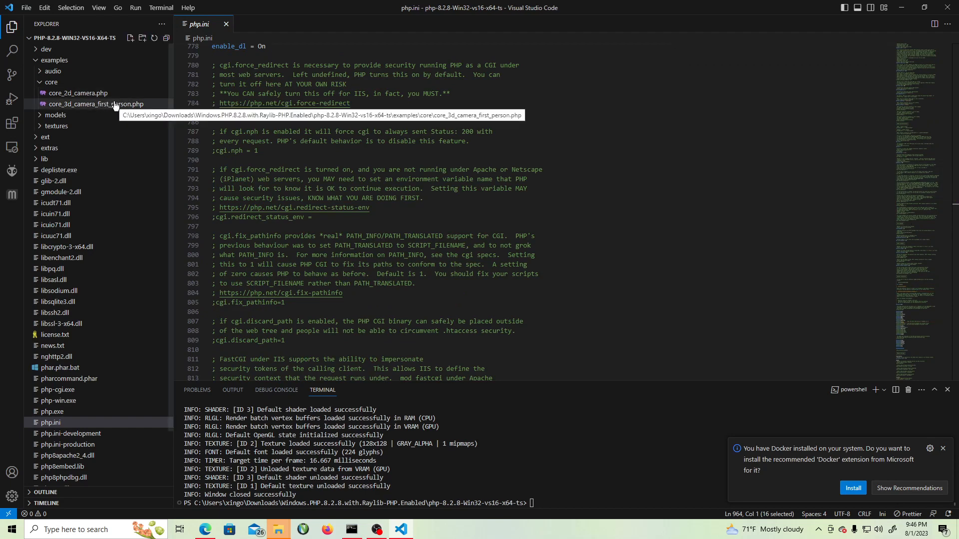
Step: Reopen core_3d_camera_first_person.php from the Explorer and scroll through it
double_click(96, 104)
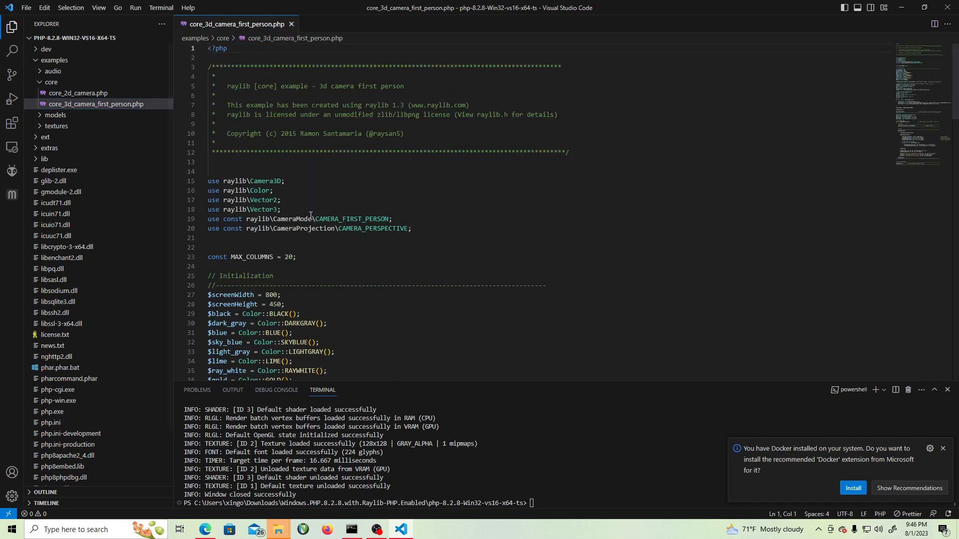
scroll("down", 3)
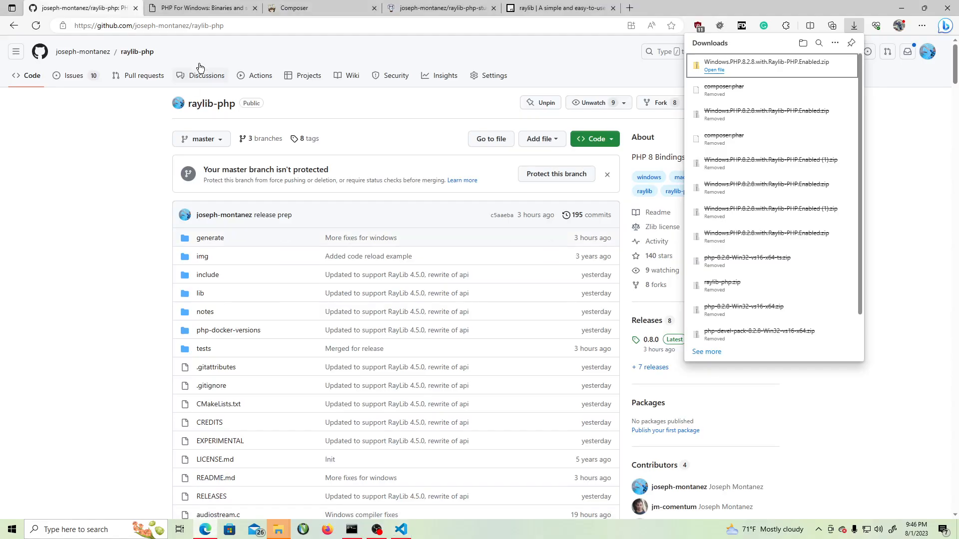
Step: On getcomposer.org's download page, download composer.phar version 2.5.8
left_click(320, 8)
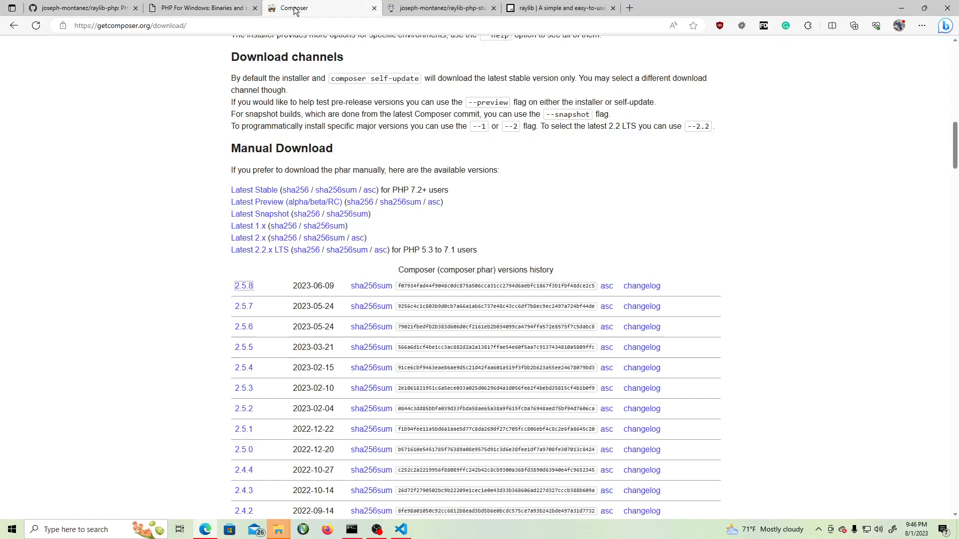
scroll("down", 3)
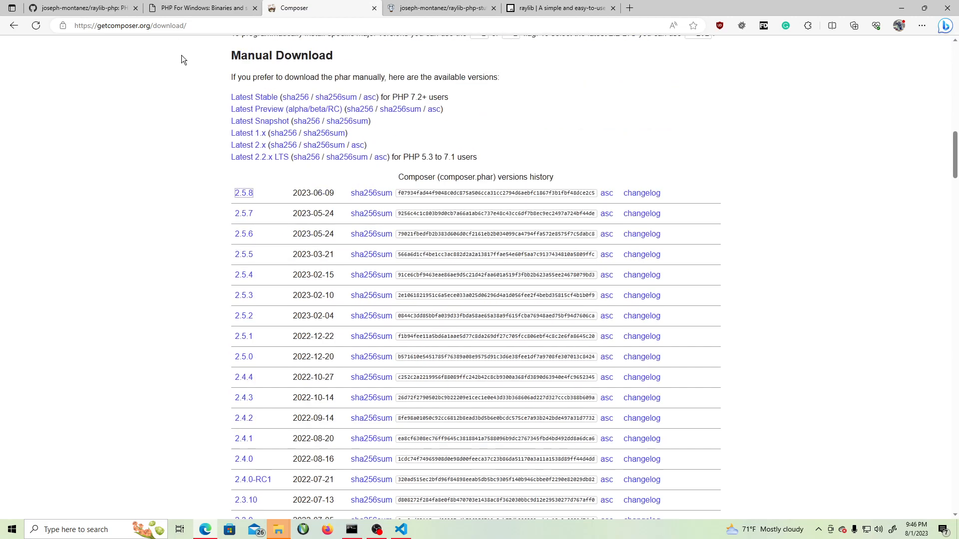
scroll("up", 3)
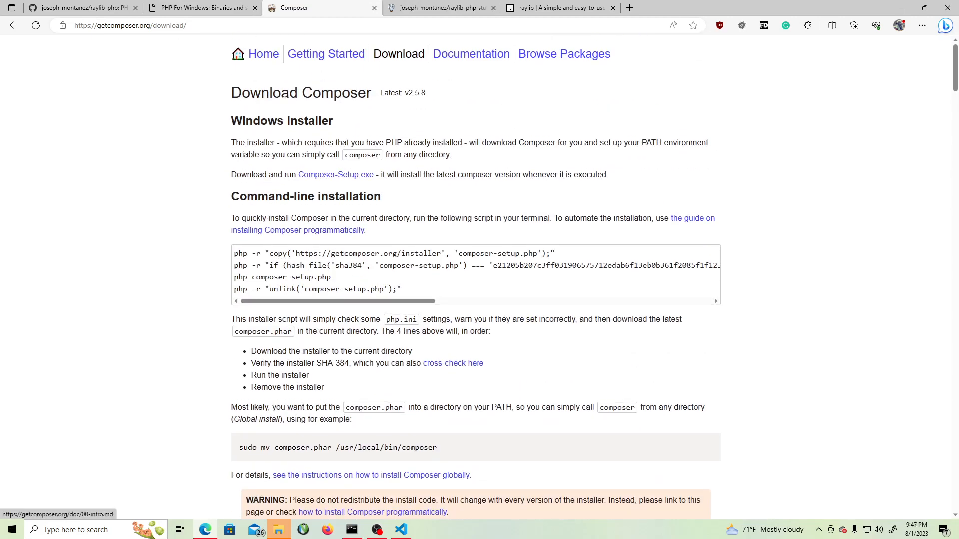
scroll("down", 3)
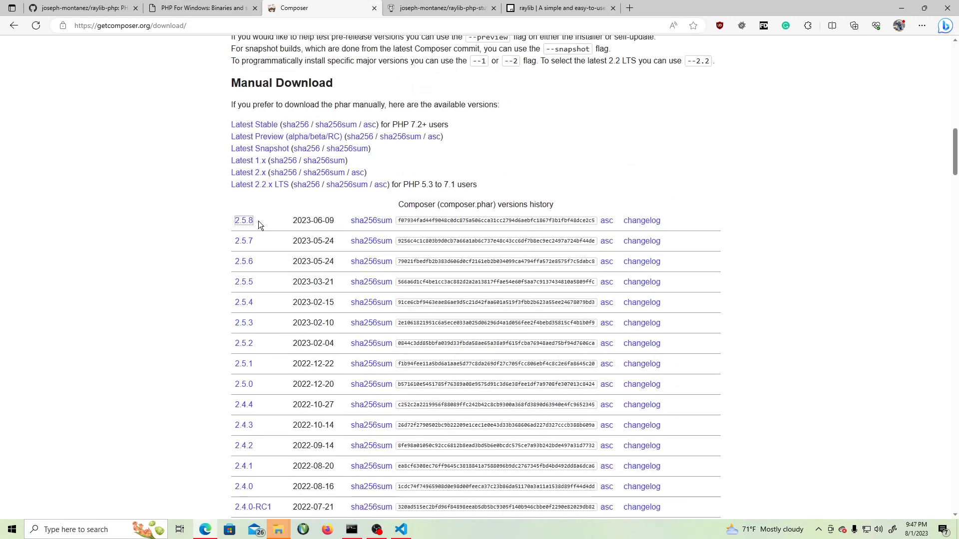
left_click(854, 25)
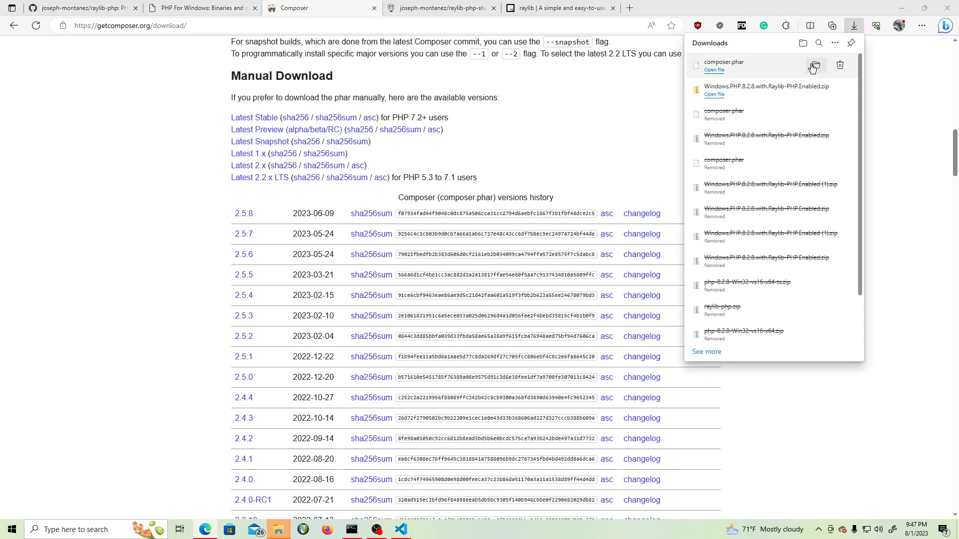
Step: Show composer.phar in its folder, then open Windows.PHP.8.2.8.with.Raylib-PHP.Enabled\php-8.2.8-Win32-vs16-x64-ts
left_click(813, 66)
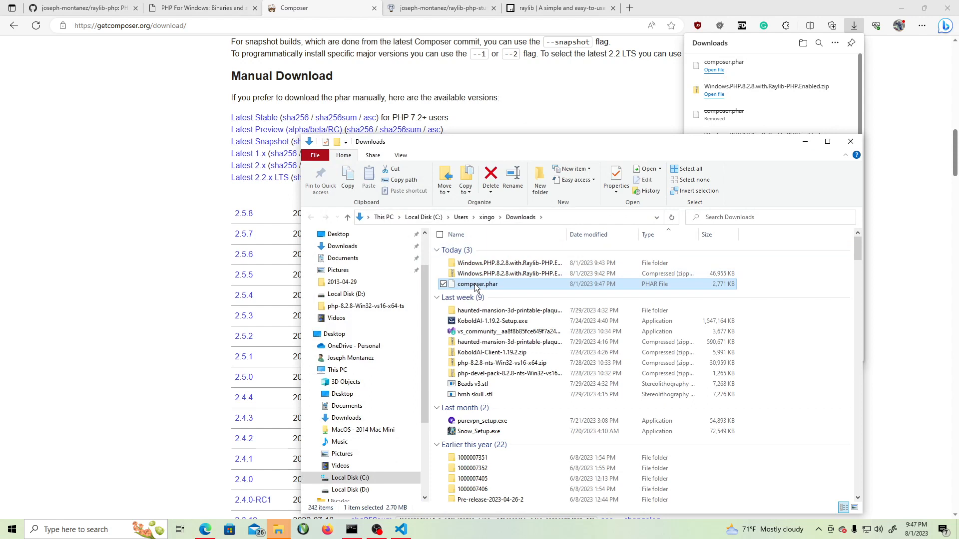
double_click(510, 262)
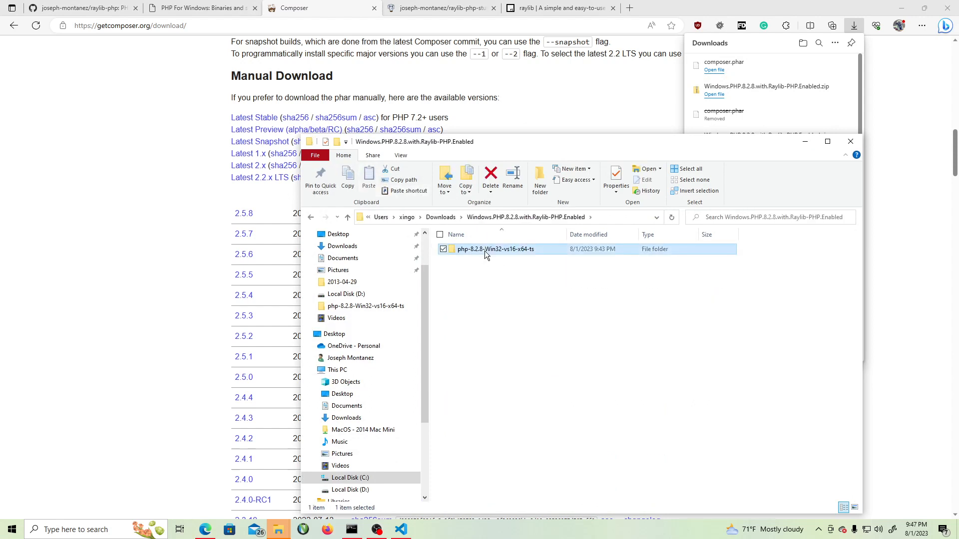
double_click(496, 249)
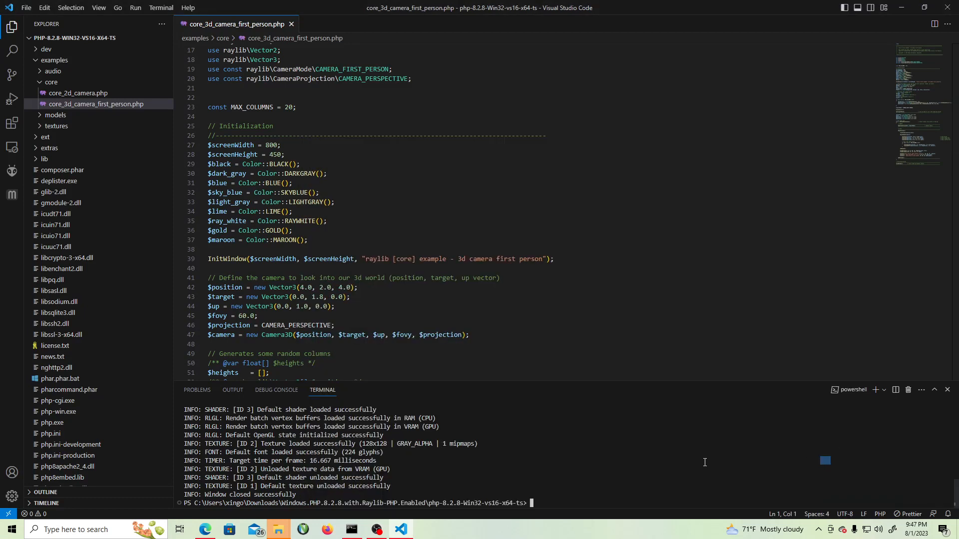
mouse_move(686, 458)
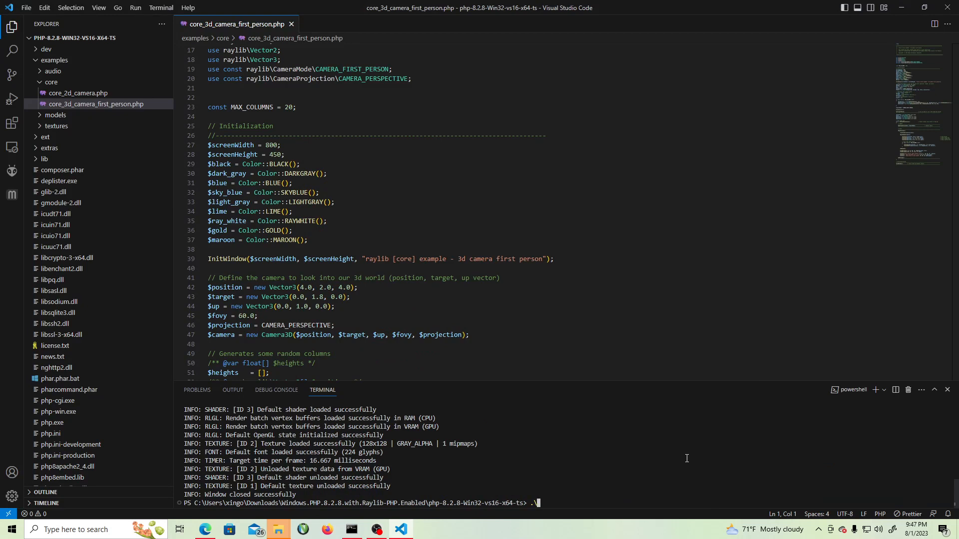
Step: Run .\php.exe .\composer.phar init in the terminal to generate composer.json
type(".\\php.exe")
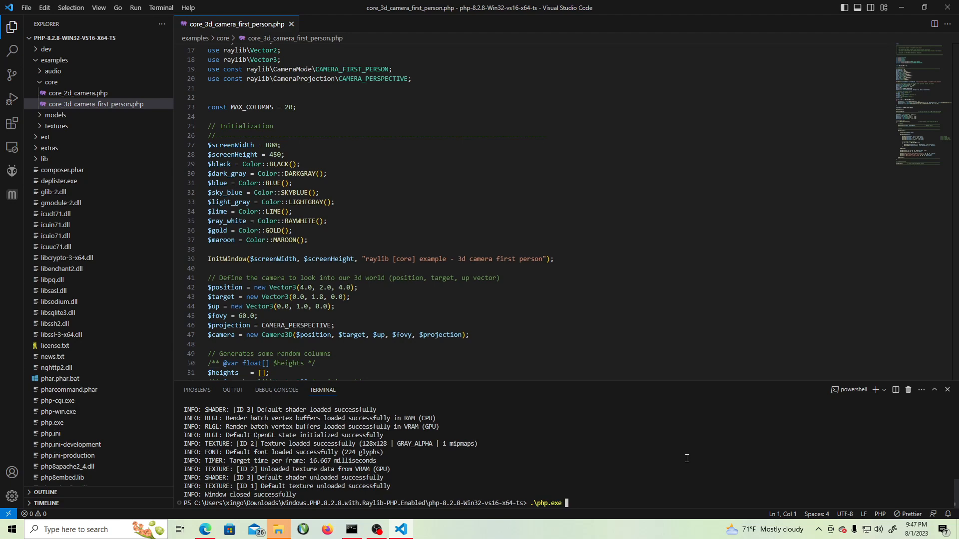
type("\\")
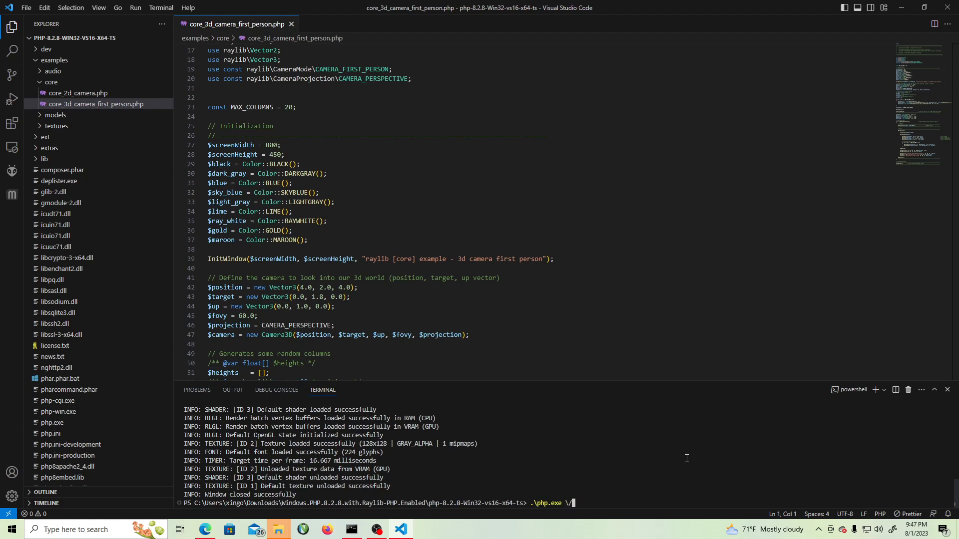
type(".\\composer.phar")
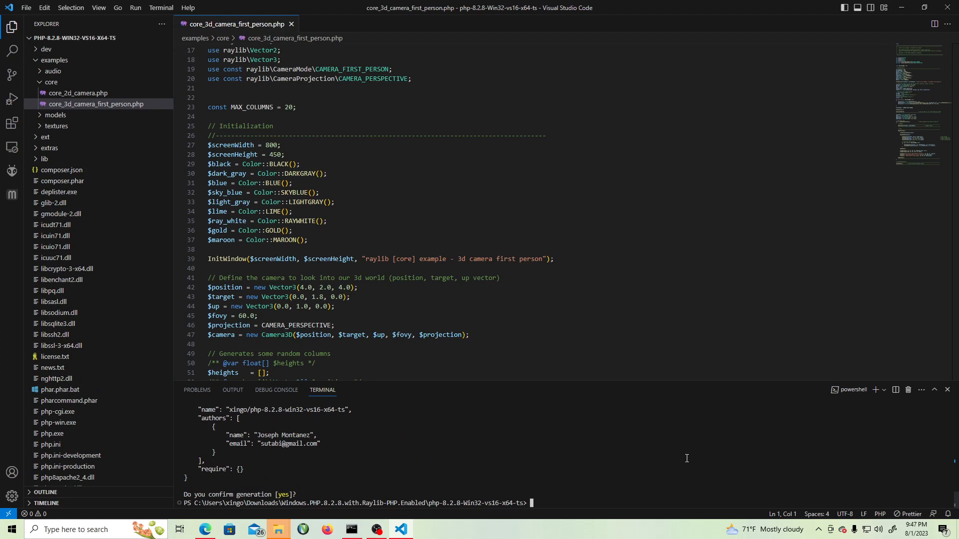
Step: Run composer require joseph-montanez/raylib-php-stub through php.exe in the terminal
type(".\\php.exe .\\composer.phar")
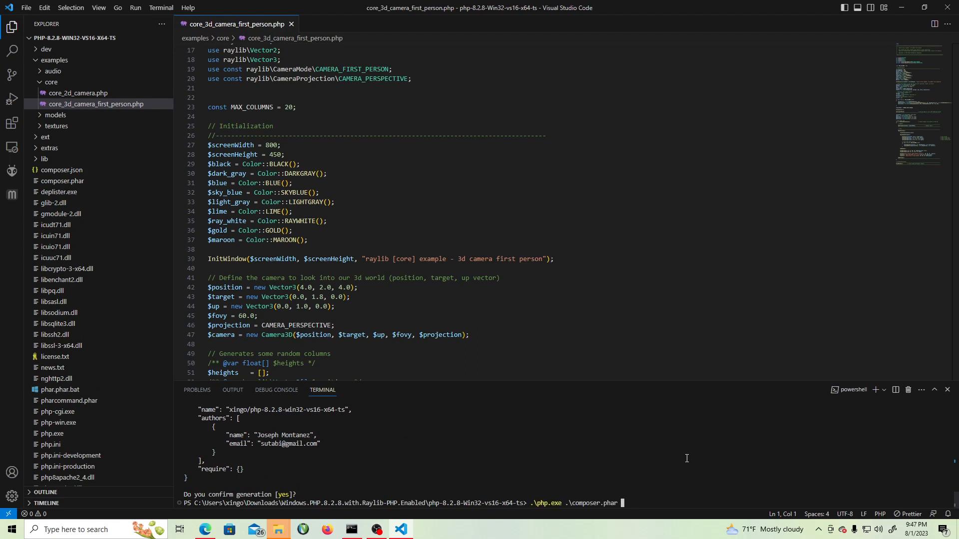
mouse_move(640, 285)
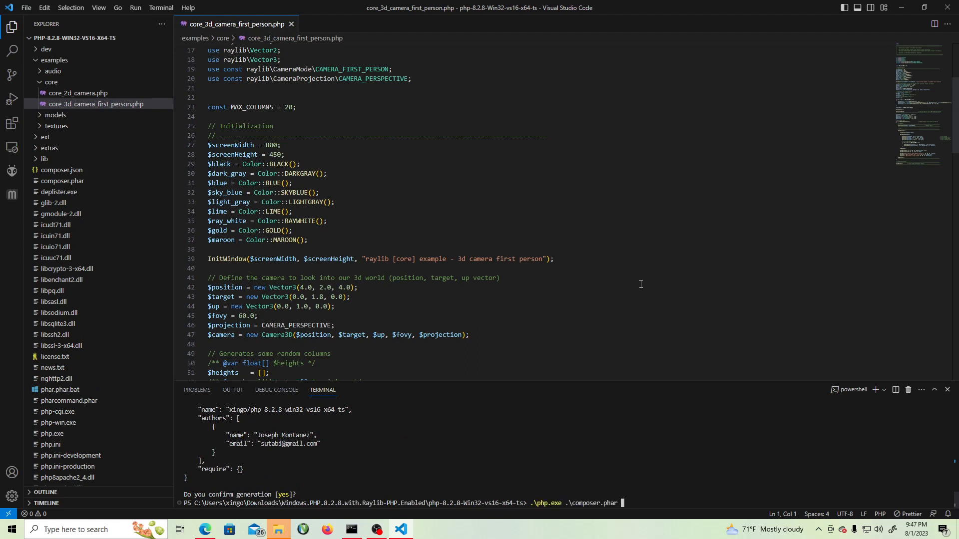
type("require")
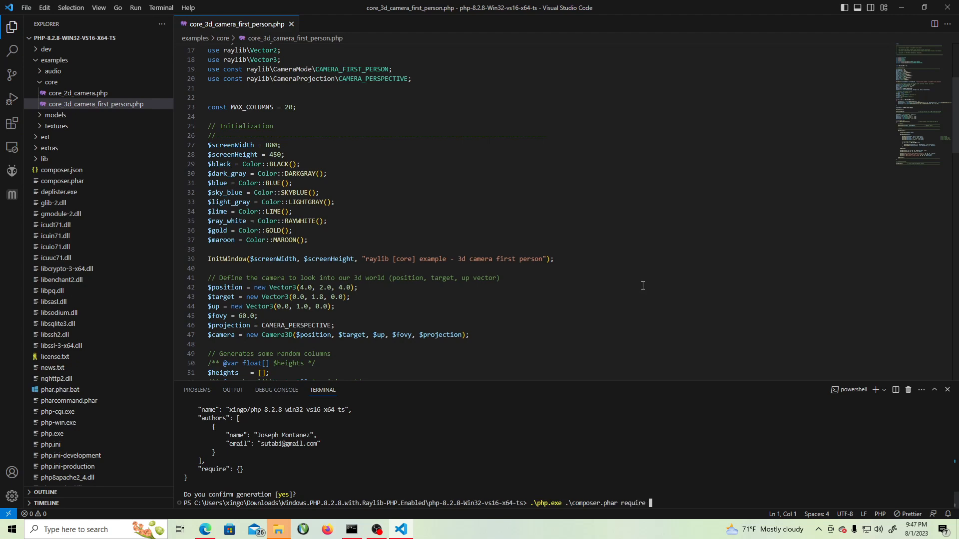
type("joseph-montanez/")
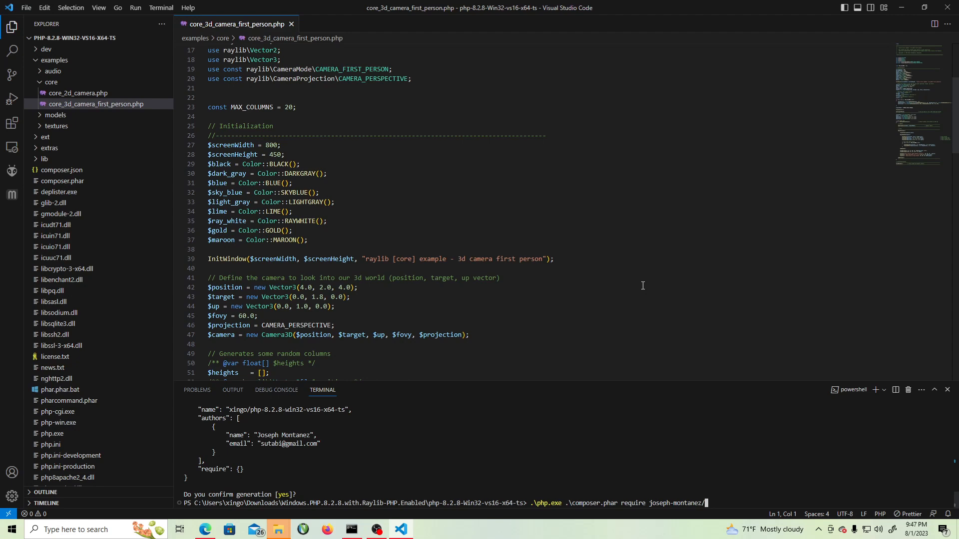
type("raylib-php-")
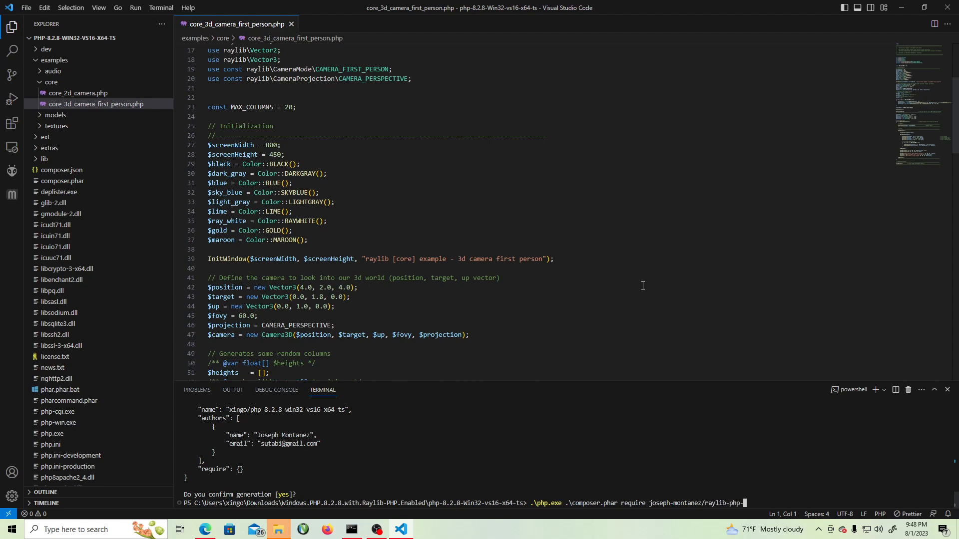
type("stub")
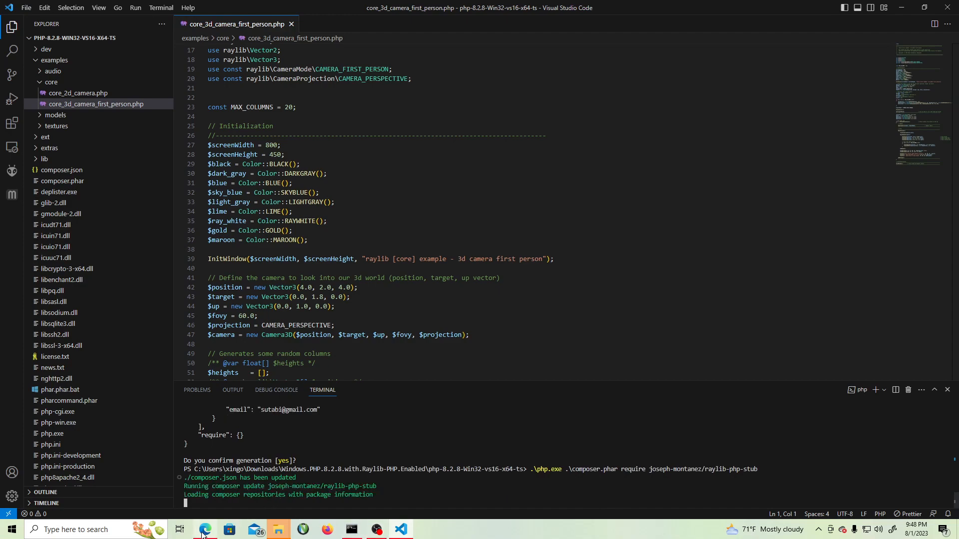
left_click(204, 529)
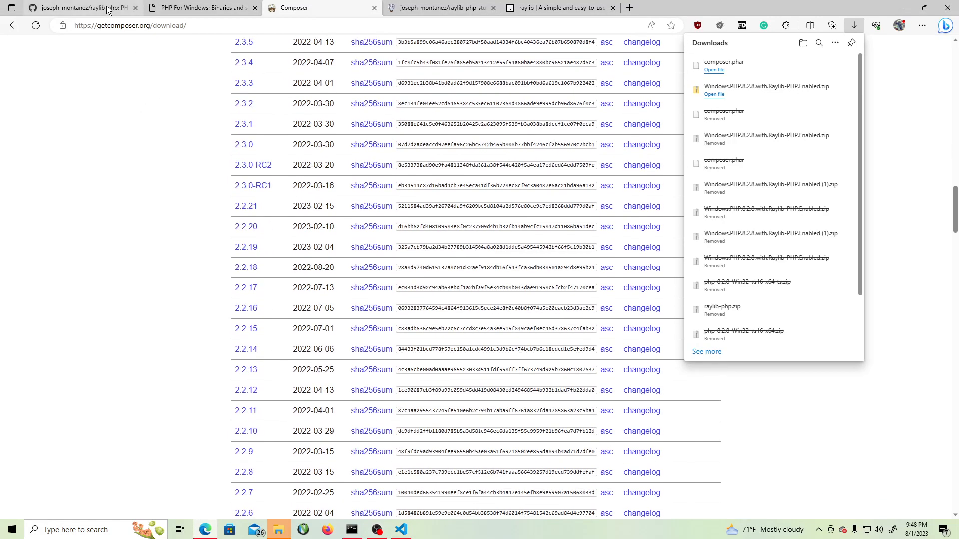
Step: Select the raylib-php-stub package name in the raylib-php README's composer install section
left_click(83, 7)
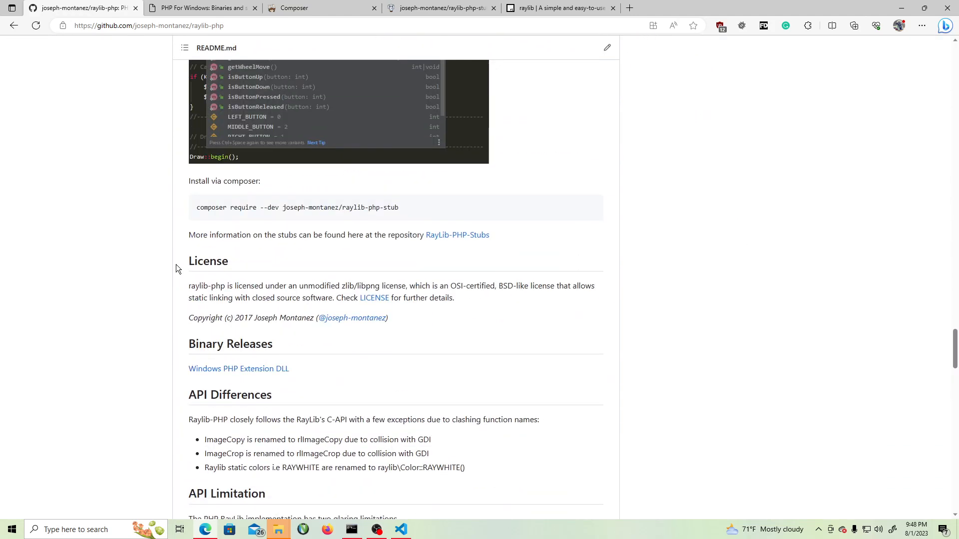
double_click(340, 208)
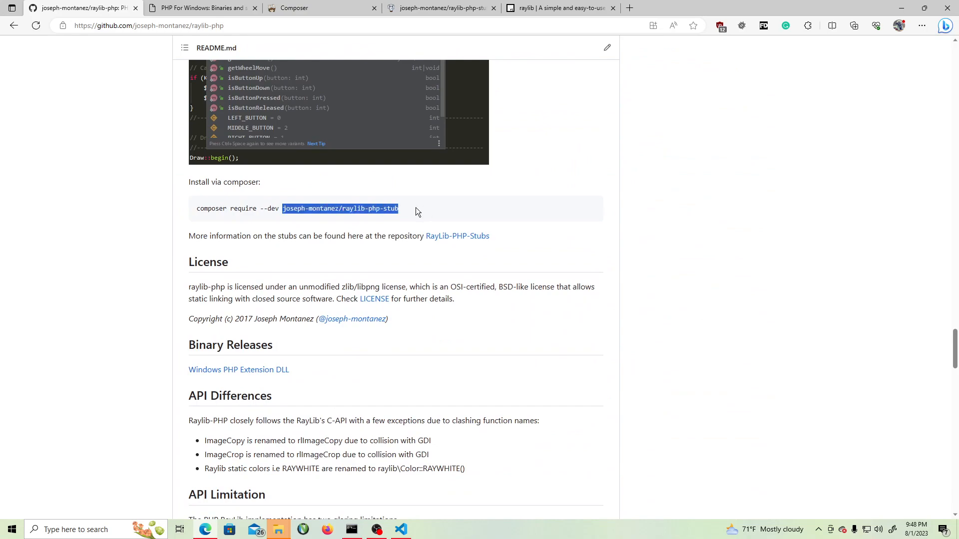
double_click(273, 208)
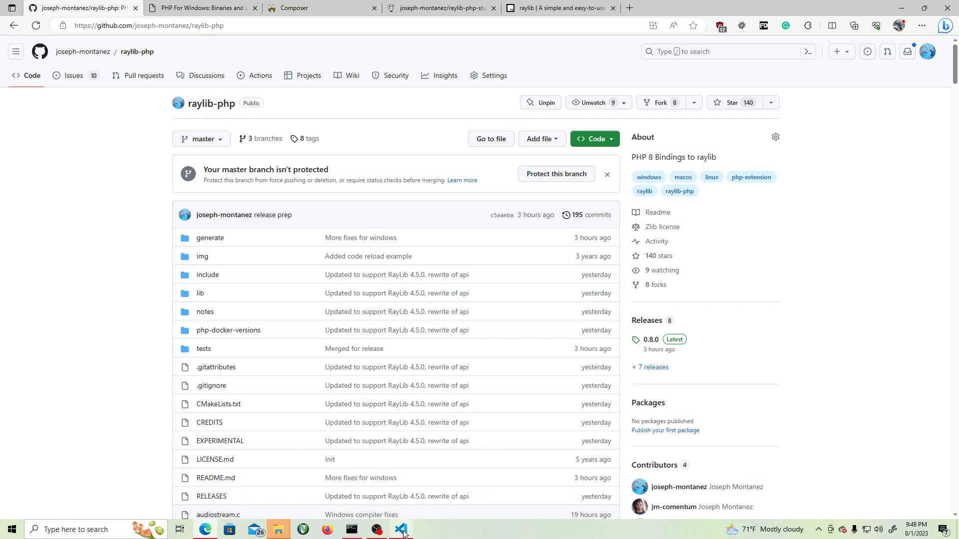
left_click(401, 530)
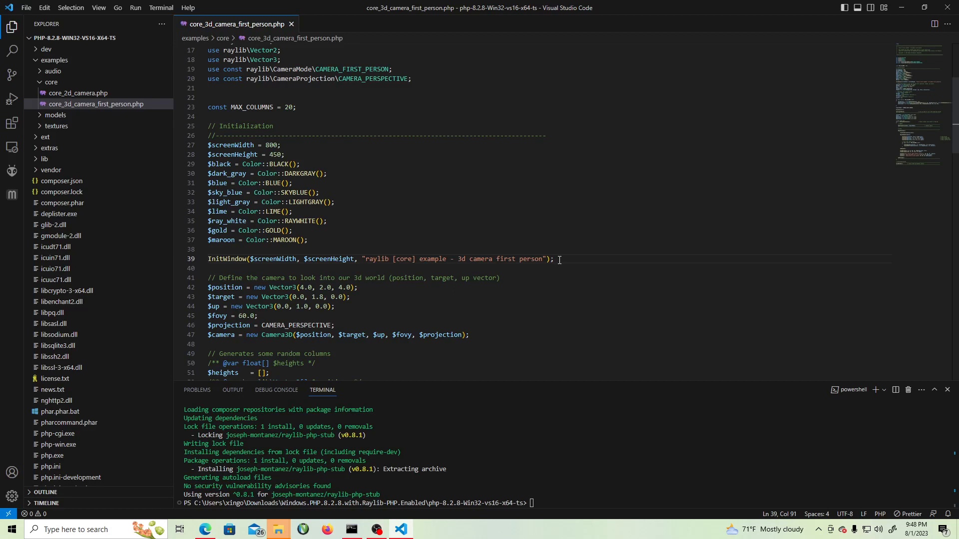
Step: Type 'Image' on a new line below InitWindow and expand the vendor folder
key("Enter")
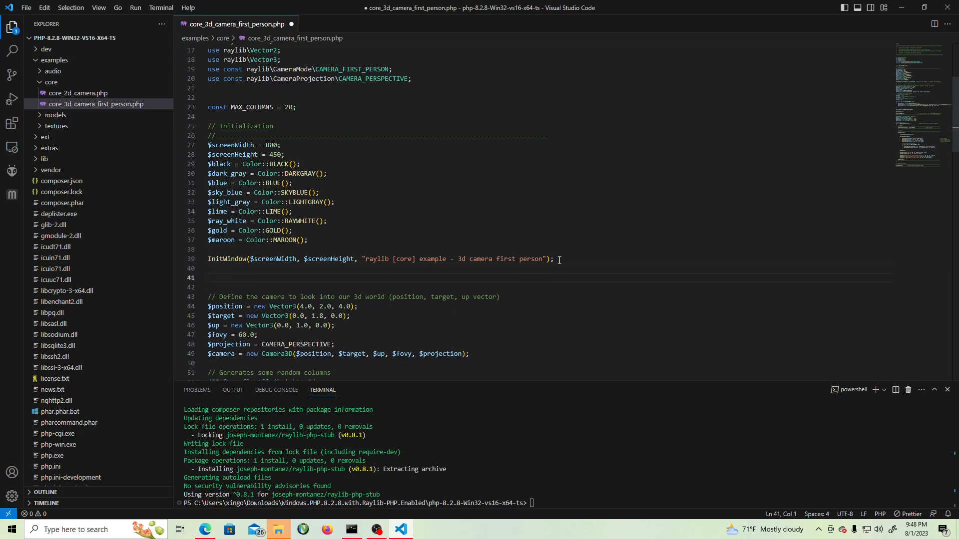
type("Ima")
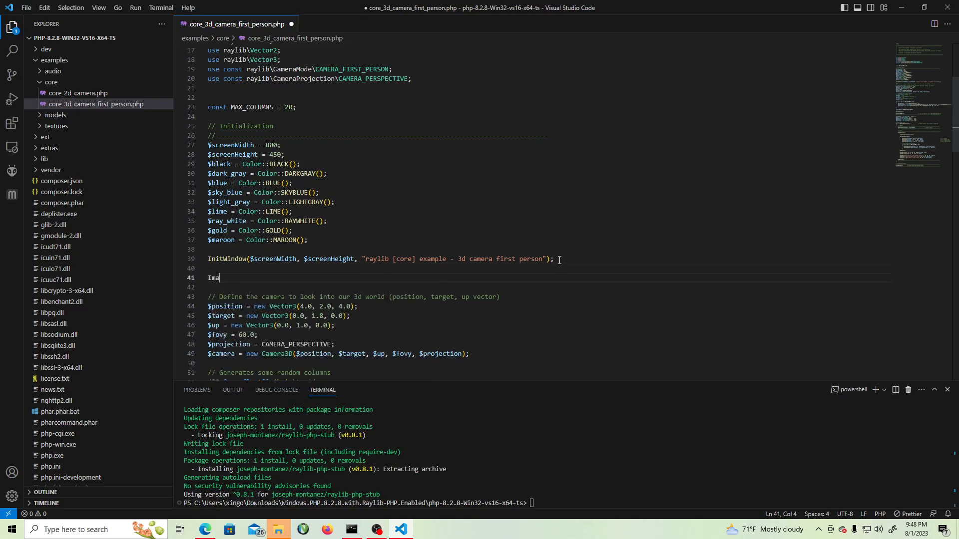
type("ge")
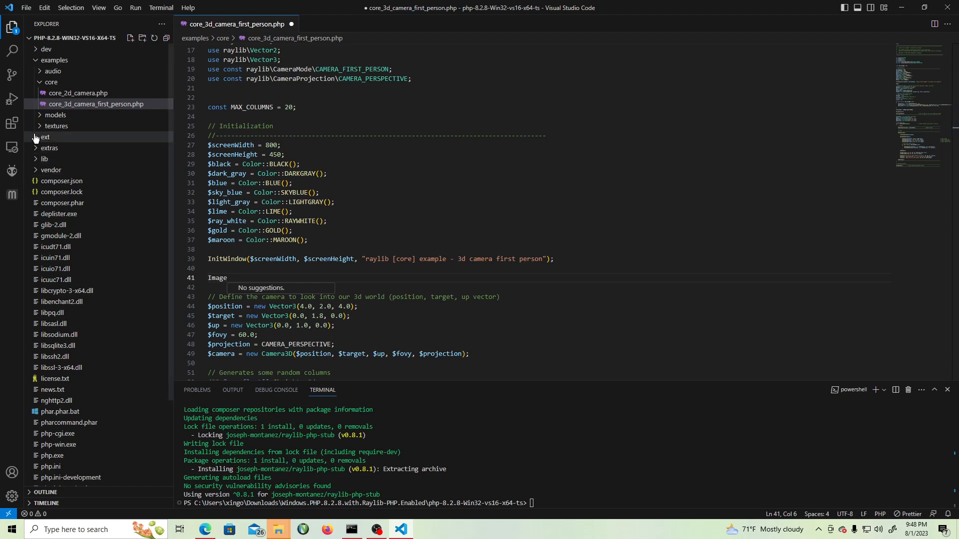
left_click(51, 170)
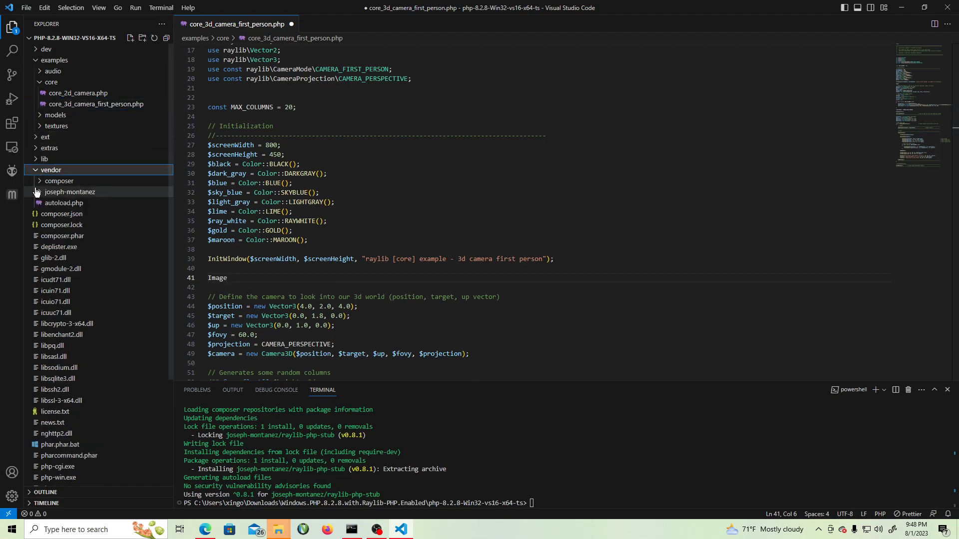
Step: Open vendor/joseph-montanez/raylib-php-stub/src/raylib.php from the Explorer
left_click(70, 191)
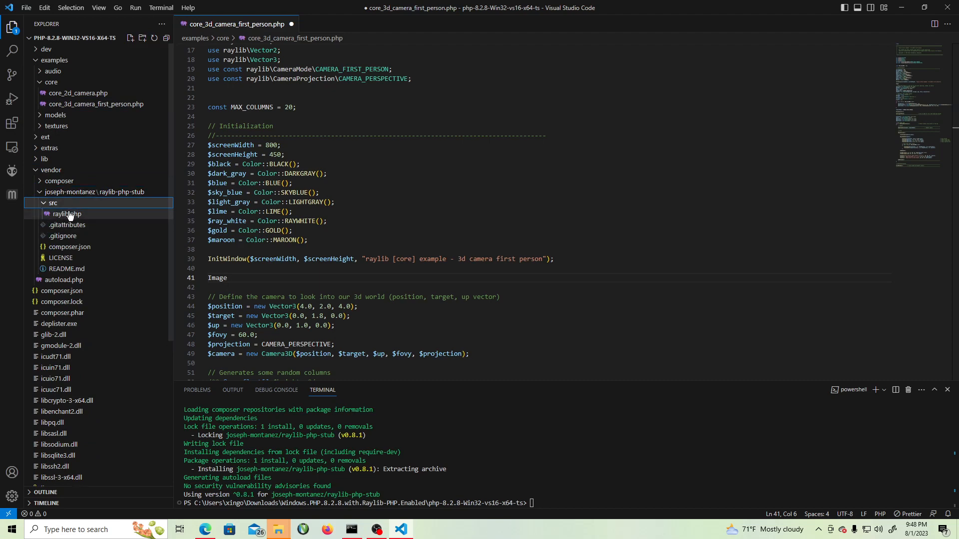
double_click(66, 214)
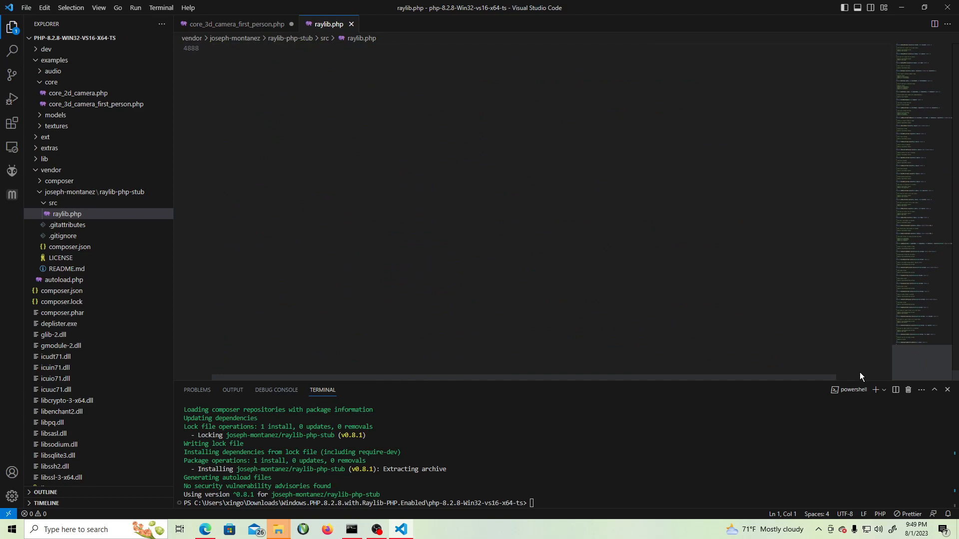
scroll("down", 3)
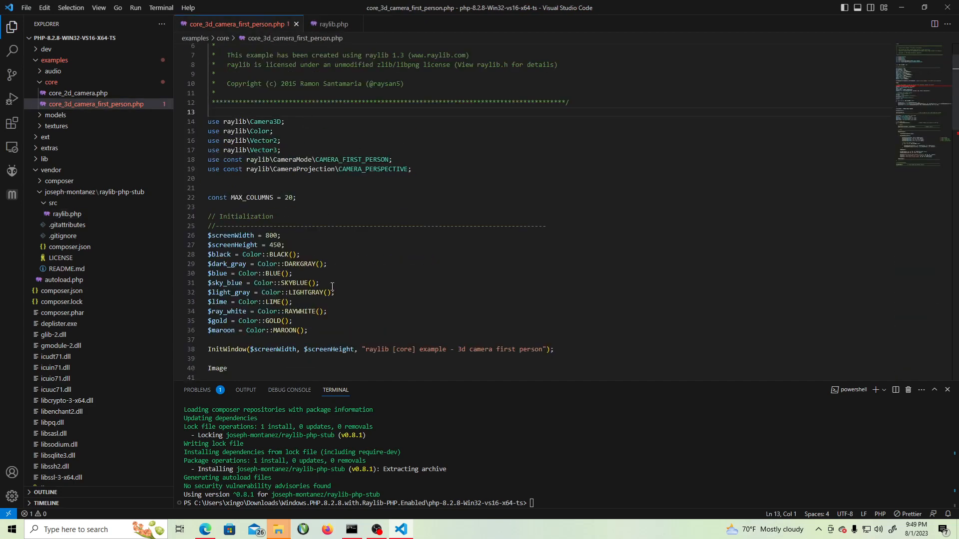
Step: Accept the ImageDrawText autocomplete suggestion after typing Image, completing it as ImageDrawText();
type("Image")
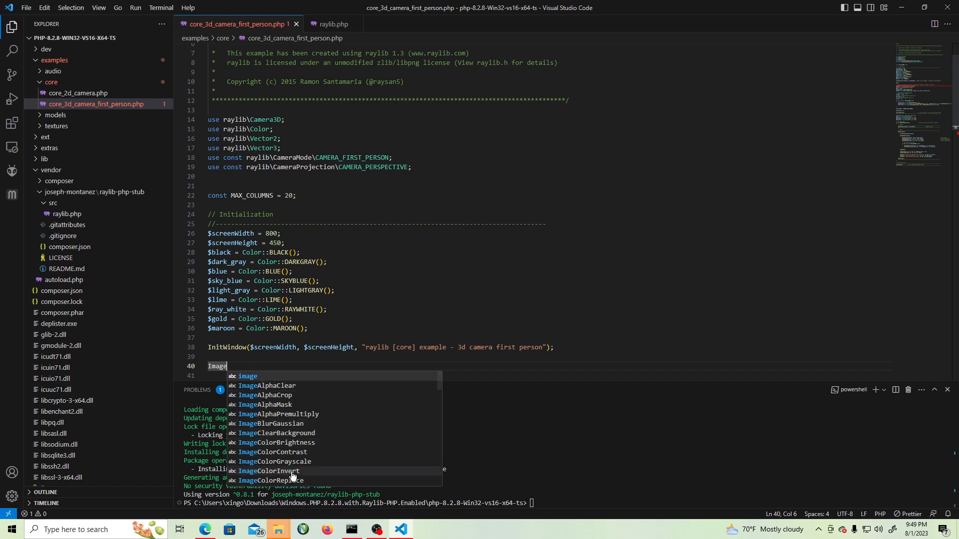
scroll("down", 3)
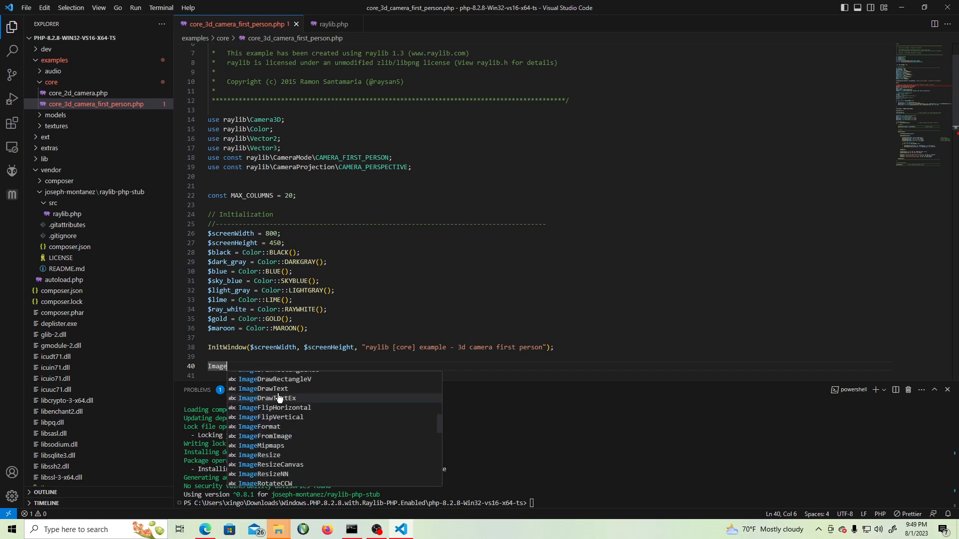
left_click(264, 389)
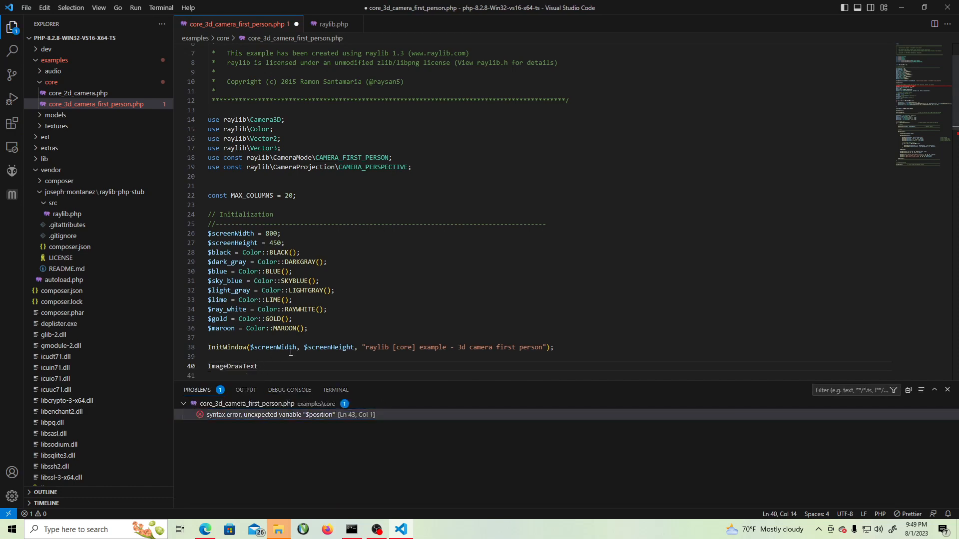
type("()")
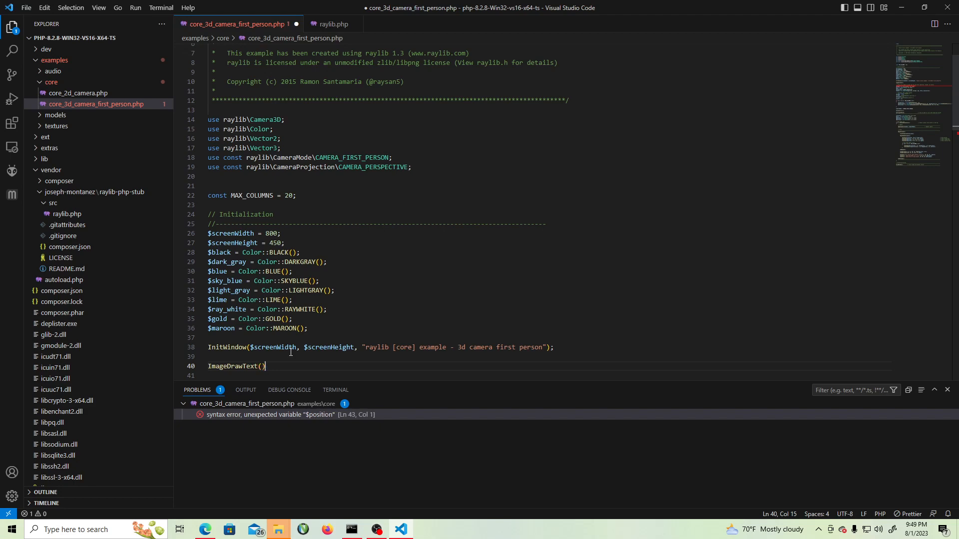
type(";")
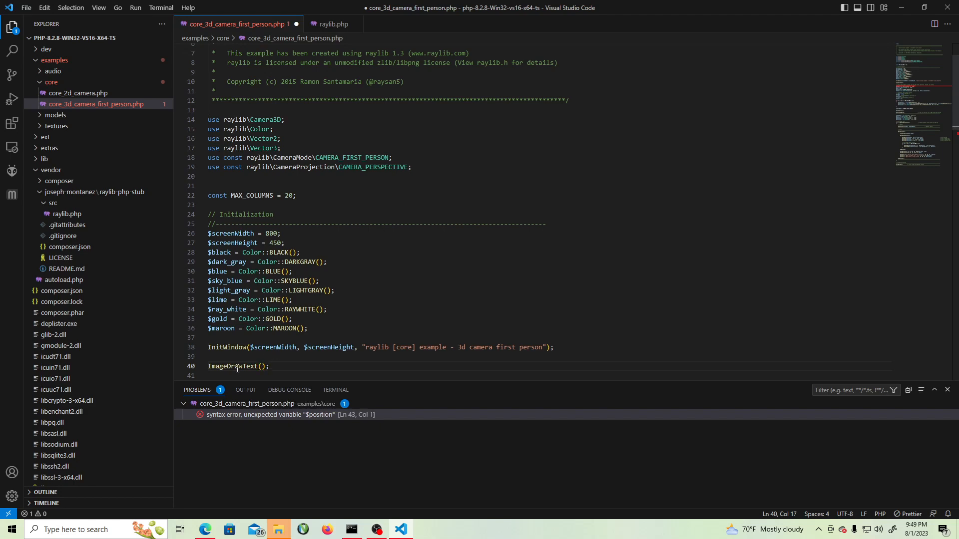
right_click(239, 366)
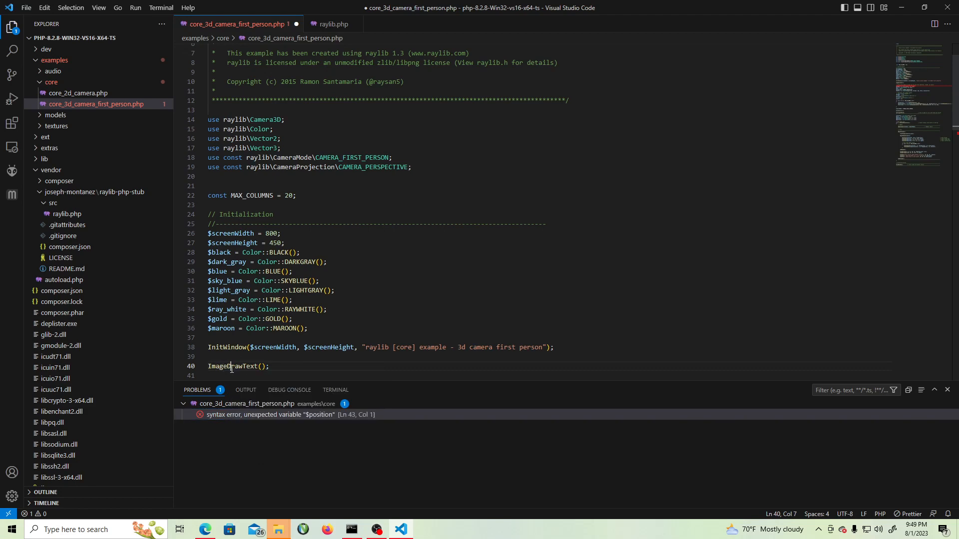
mouse_move(98, 8)
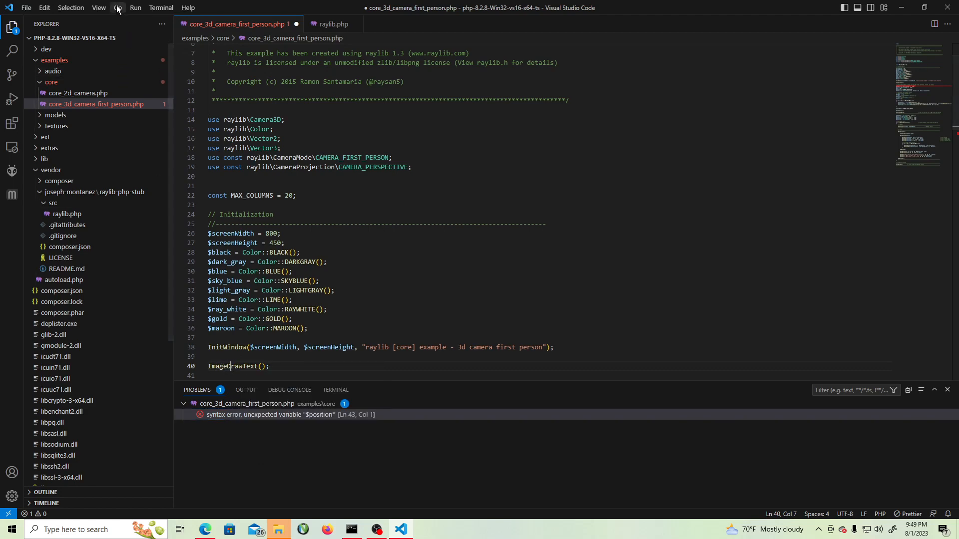
left_click(118, 7)
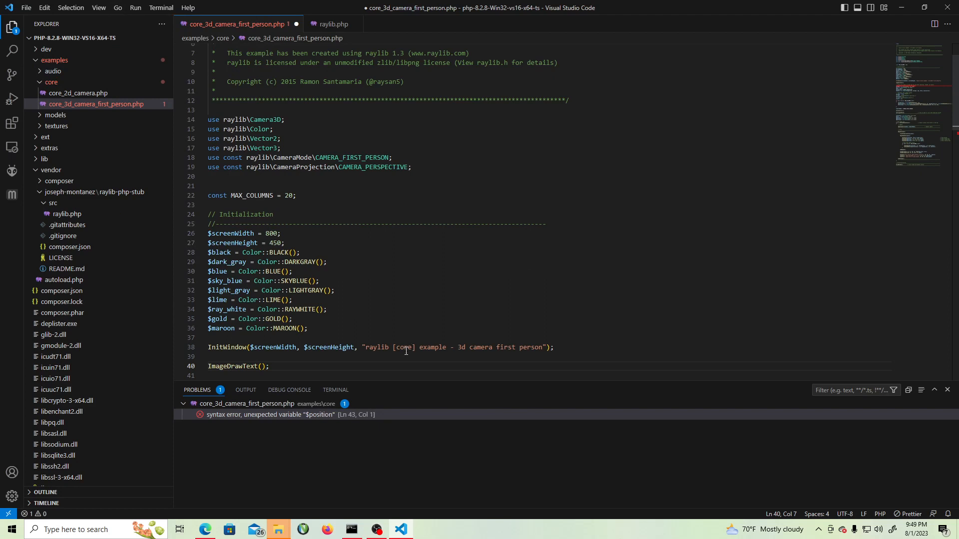
mouse_move(384, 375)
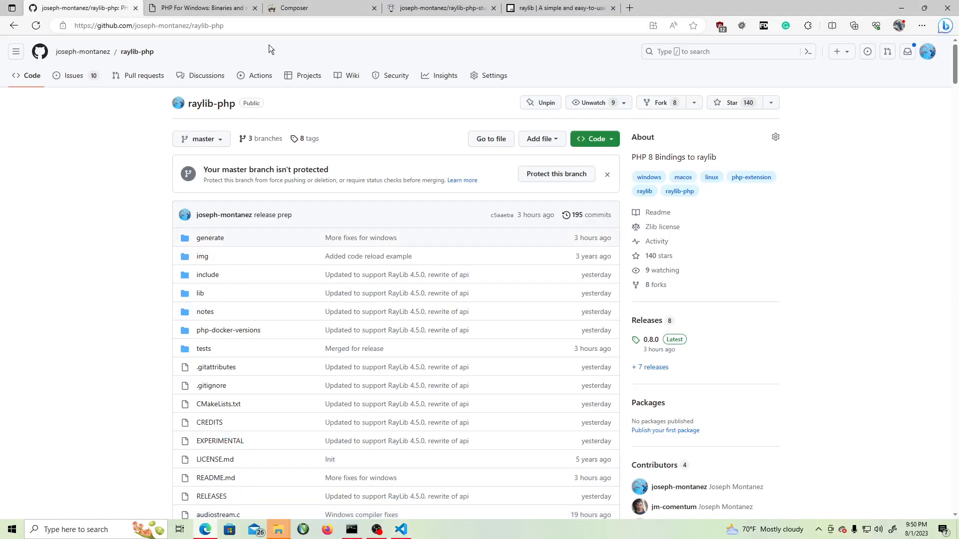
Step: Open raylib.com's examples page filtered to core and scroll to the 2D camera example
left_click(556, 8)
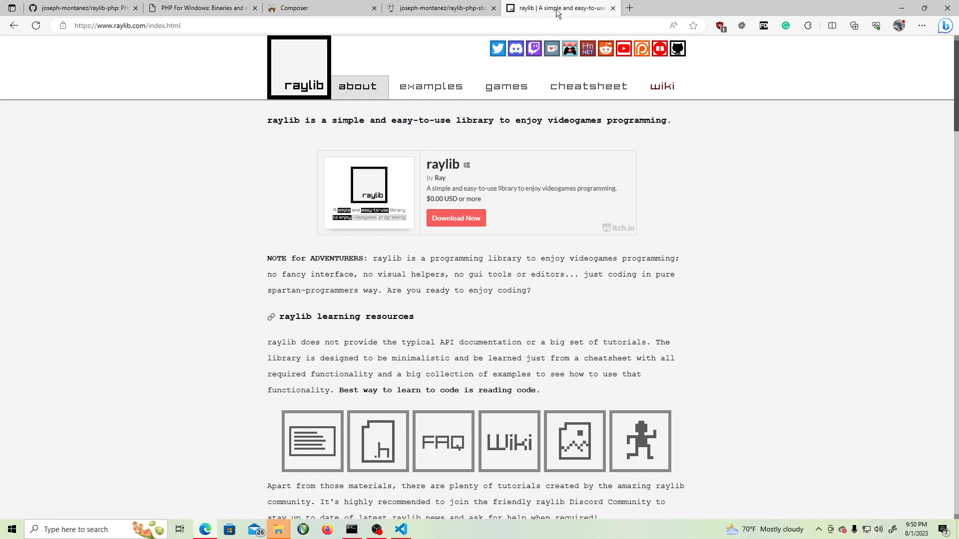
left_click(431, 85)
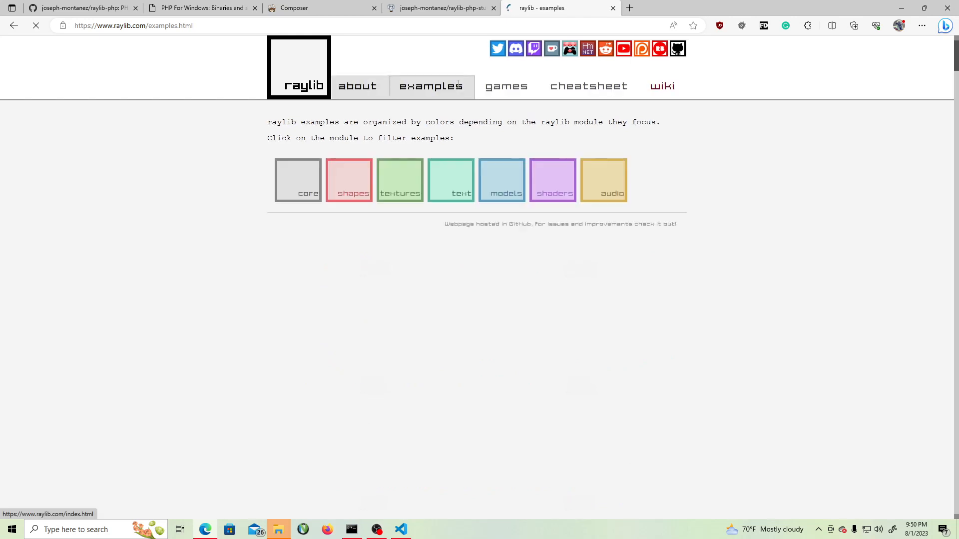
left_click(297, 180)
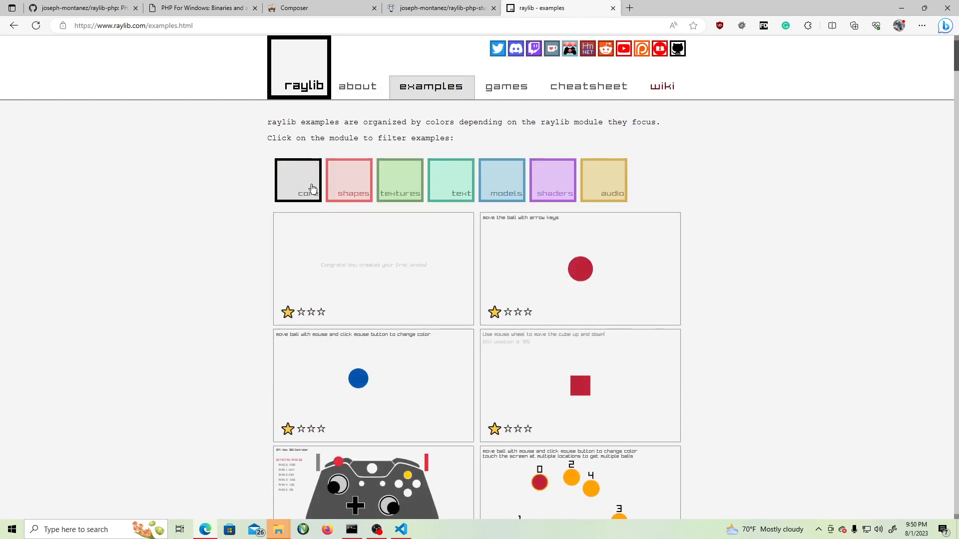
scroll("down", 3)
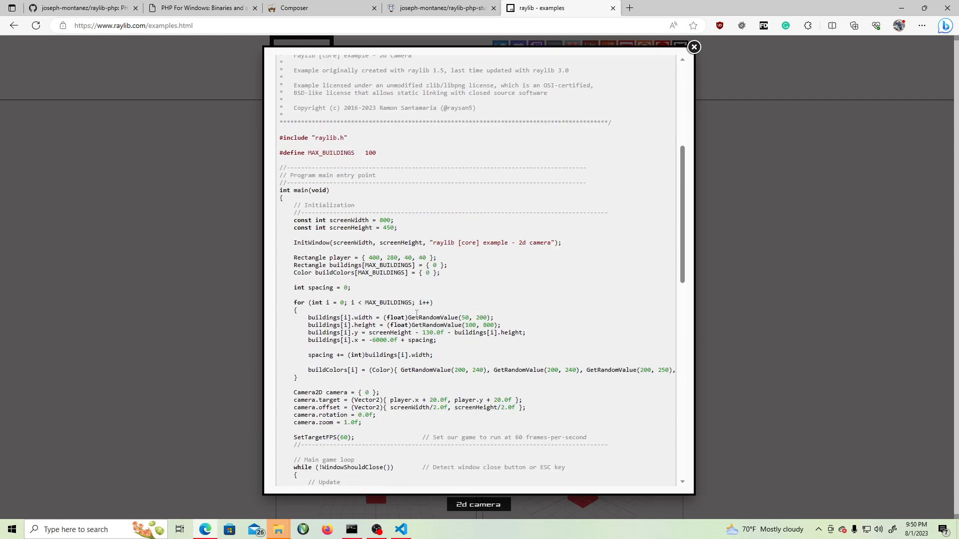
mouse_move(631, 87)
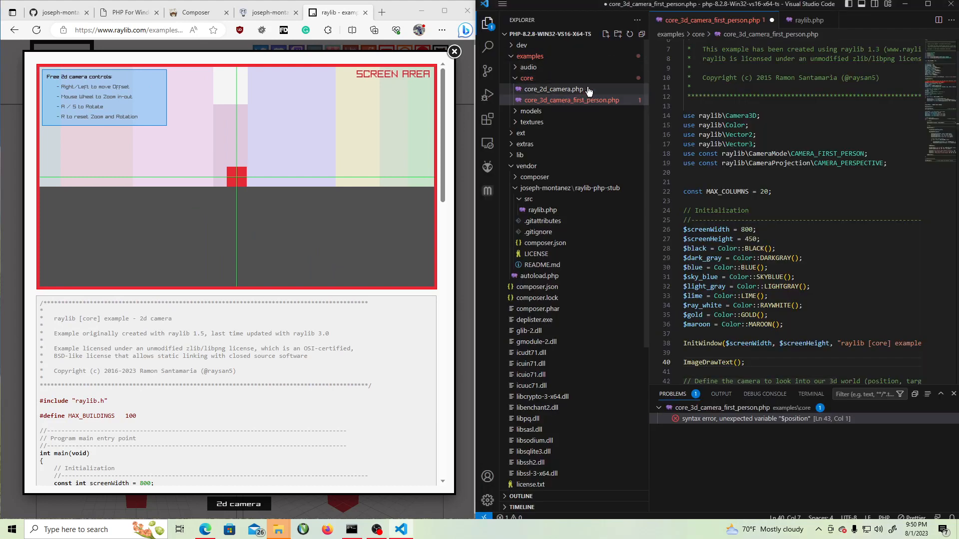
Step: Open core_2d_camera.php and select its colour definitions to compare with the C source
left_click(553, 89)
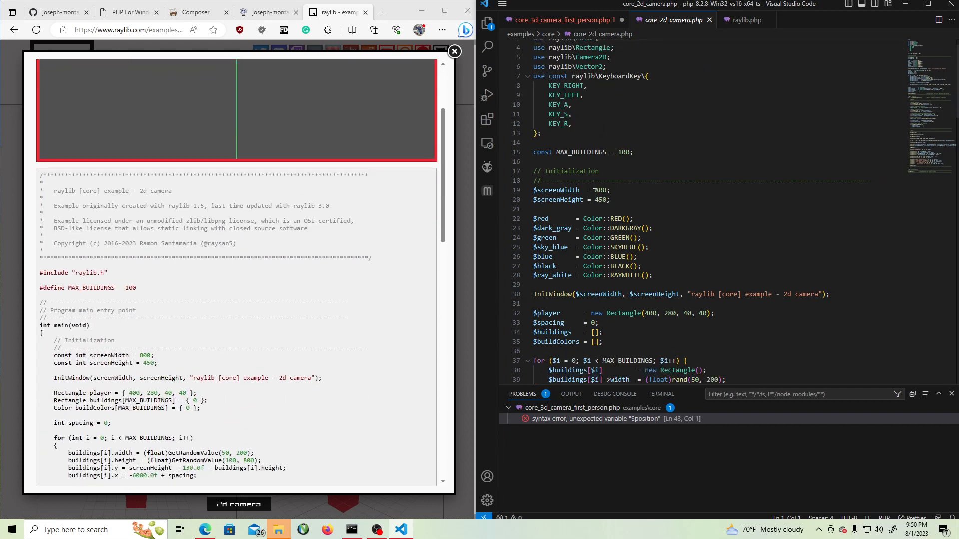
triple_click(583, 152)
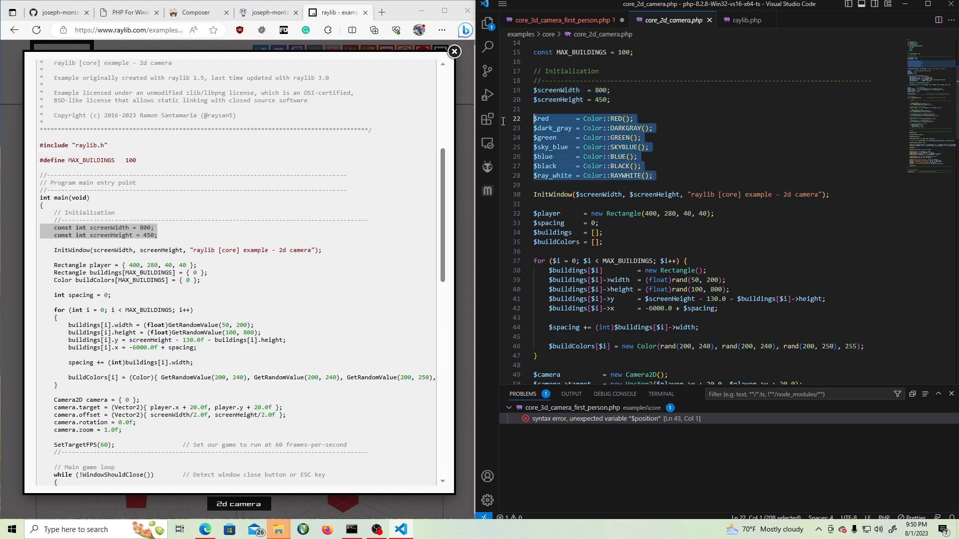
left_click(616, 118)
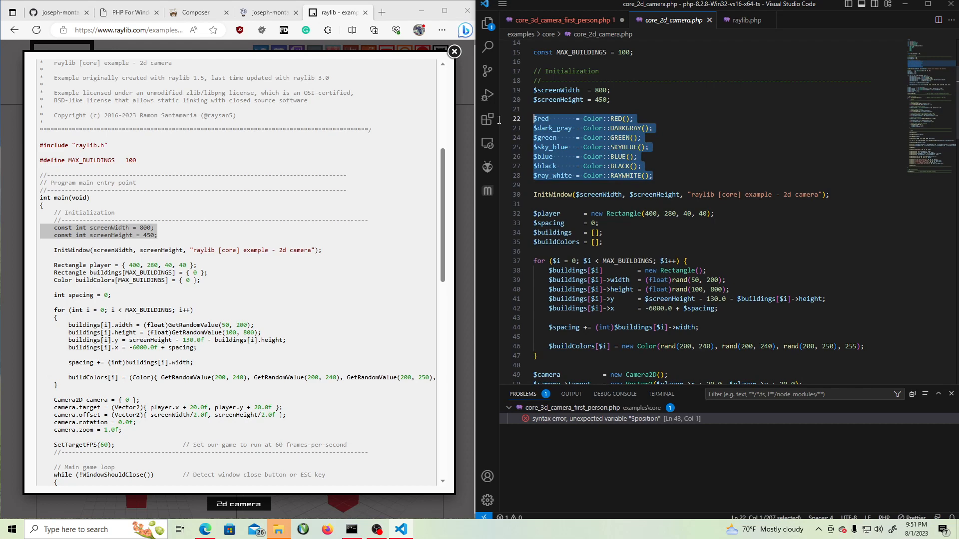
mouse_move(206, 257)
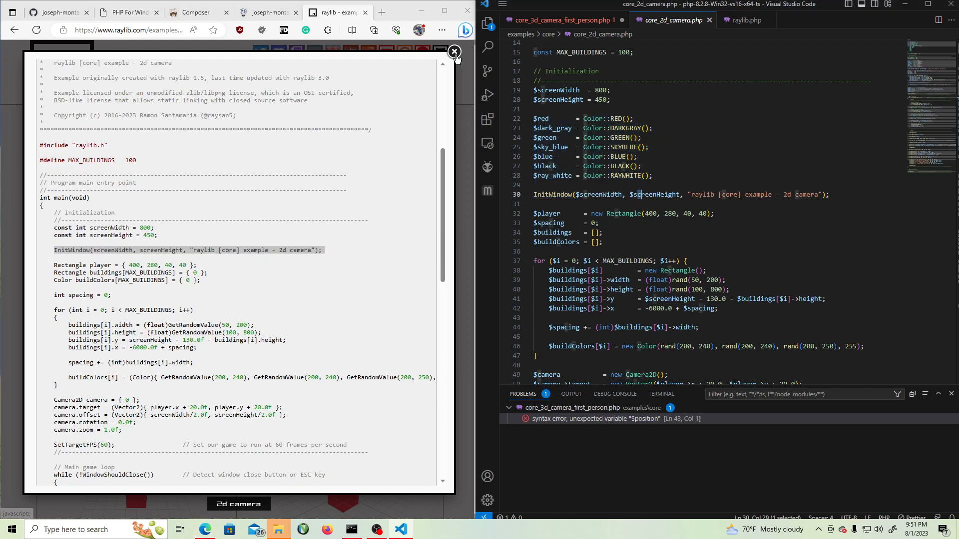
left_click(267, 90)
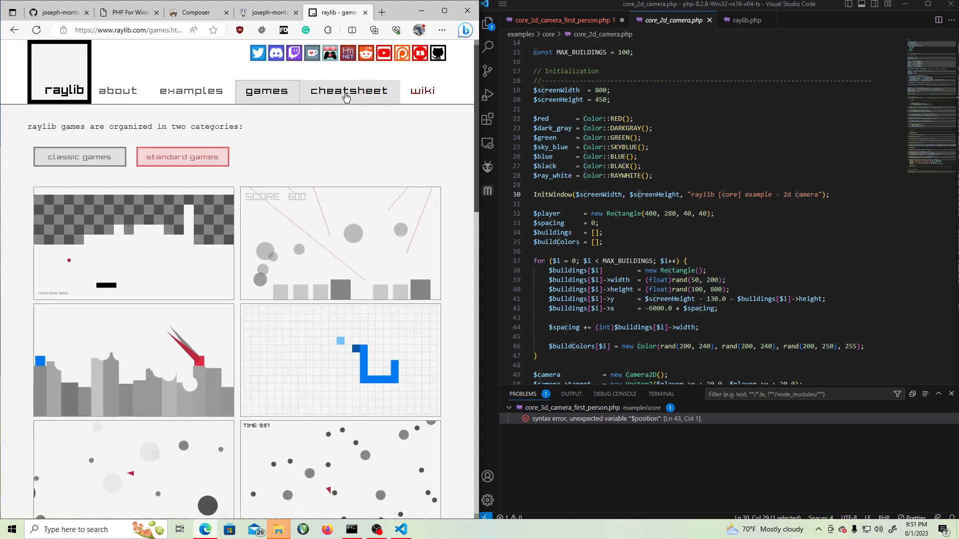
Step: Open raylib.com's cheatsheet and scroll down through the functions to audio and structs
left_click(348, 91)
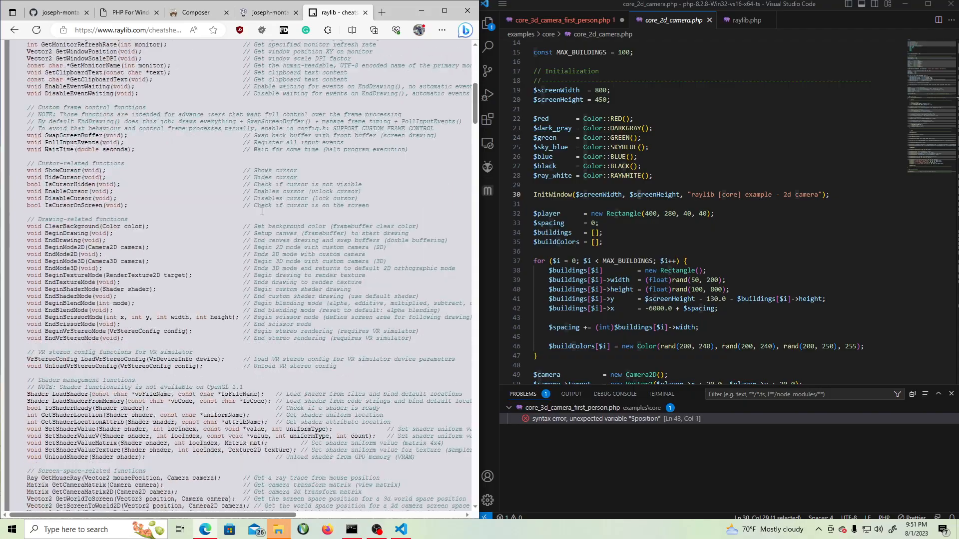
scroll("down", 3)
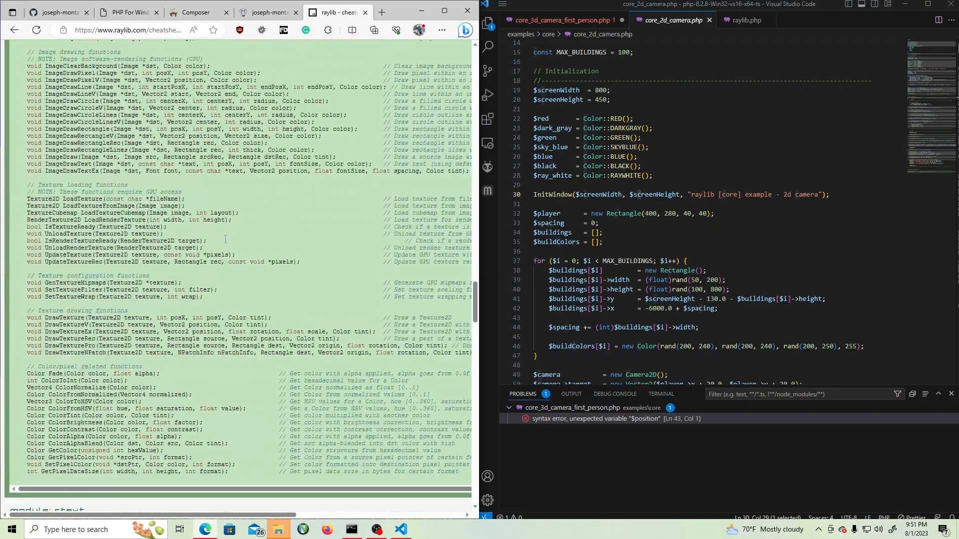
scroll("down", 3)
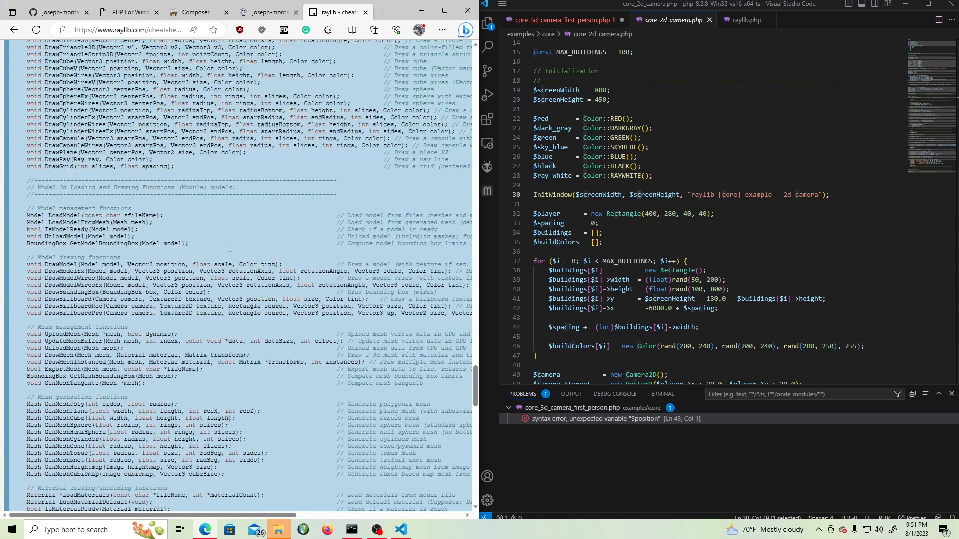
scroll("down", 3)
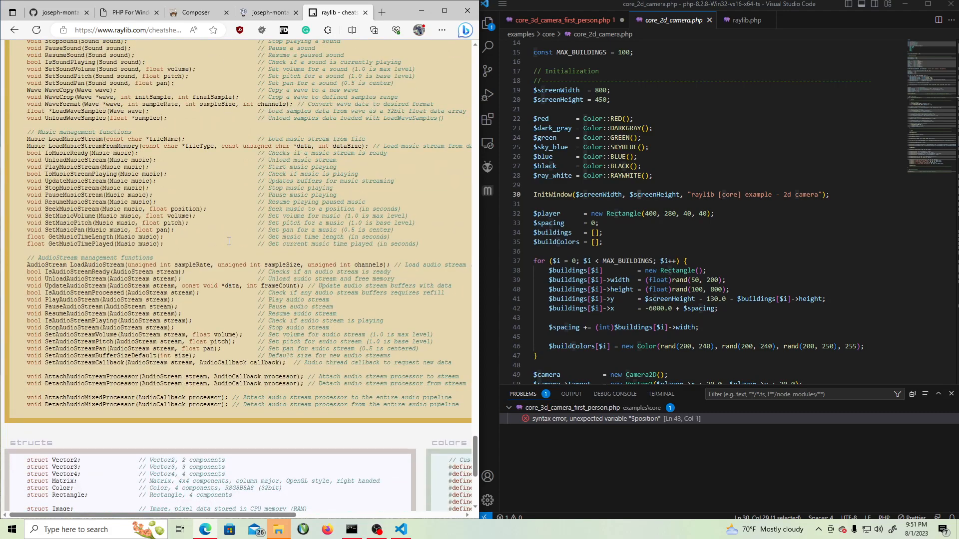